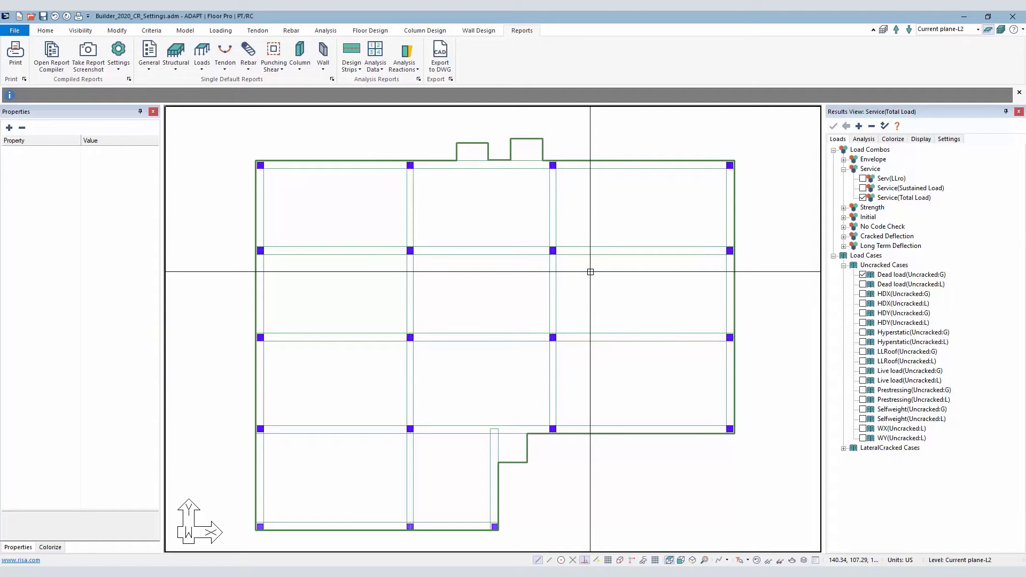
pyautogui.moveTo(596, 266)
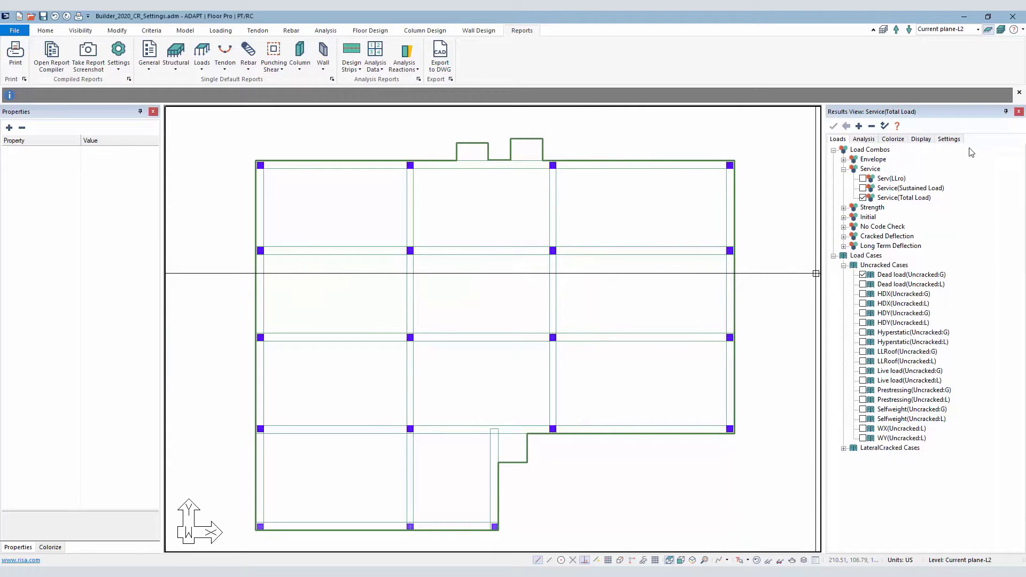
# - Expand Design Sections > Investigation under the Analysis results to list moment capacity and section integrity items
pyautogui.click(863, 198)
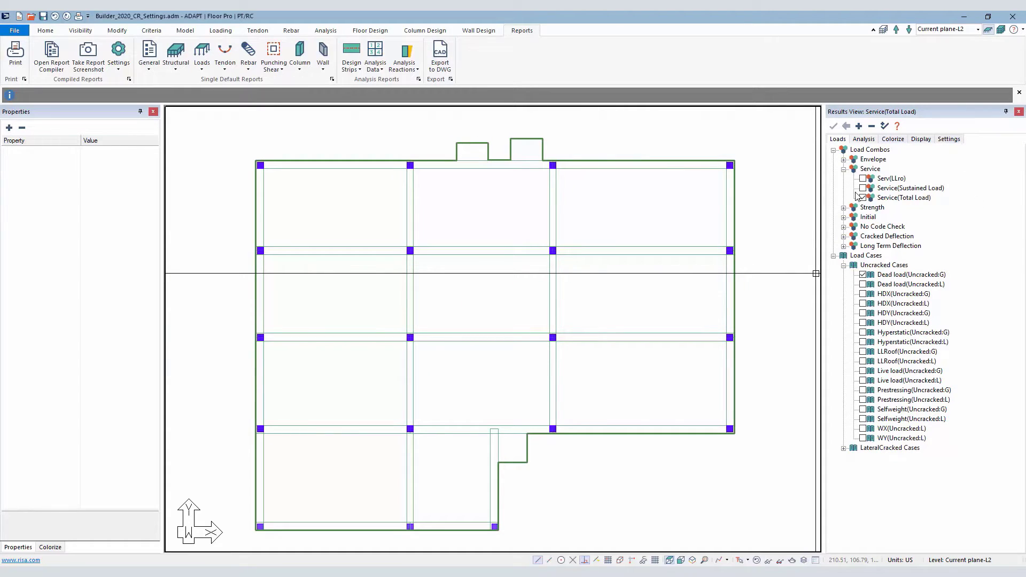
pyautogui.click(862, 198)
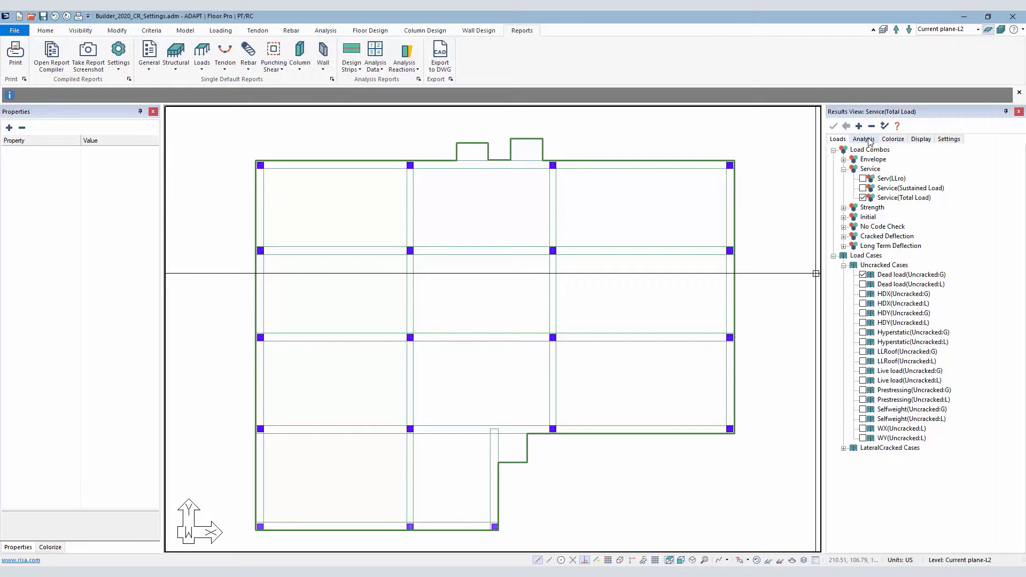
pyautogui.click(864, 139)
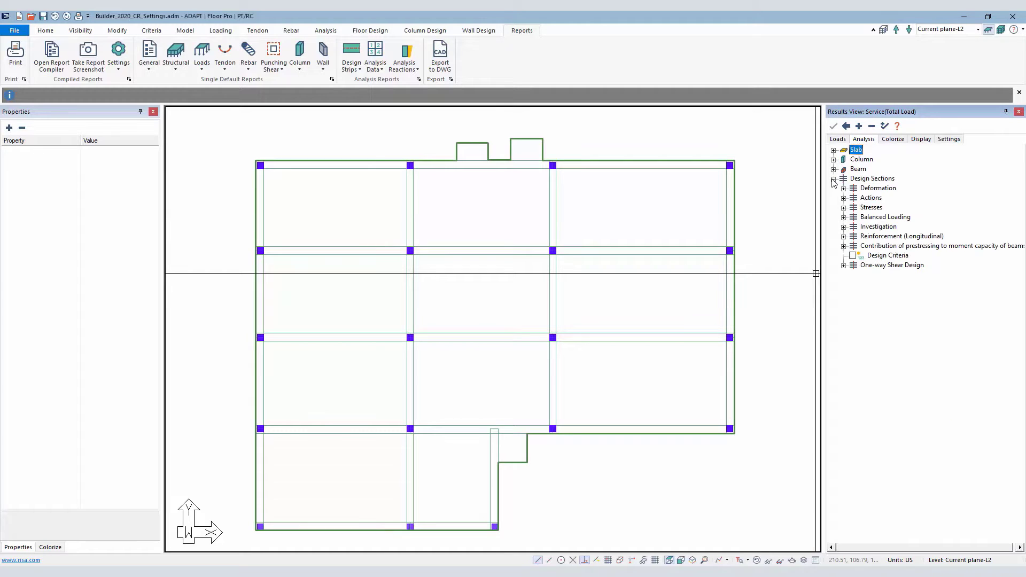
pyautogui.click(843, 227)
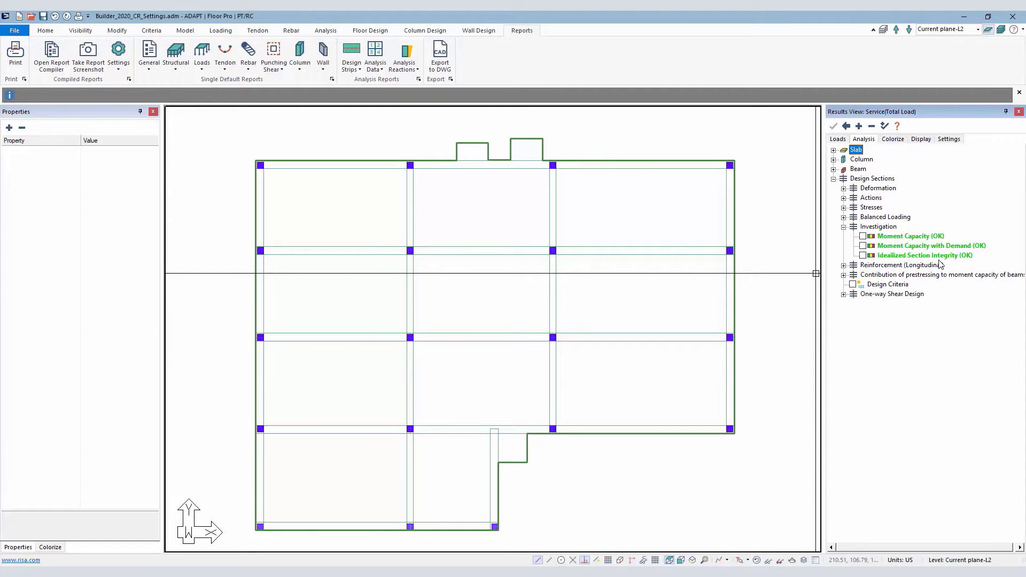
# - Show the results settings with the Idealized Section Integrity criterion at 25% allowable
pyautogui.click(920, 139)
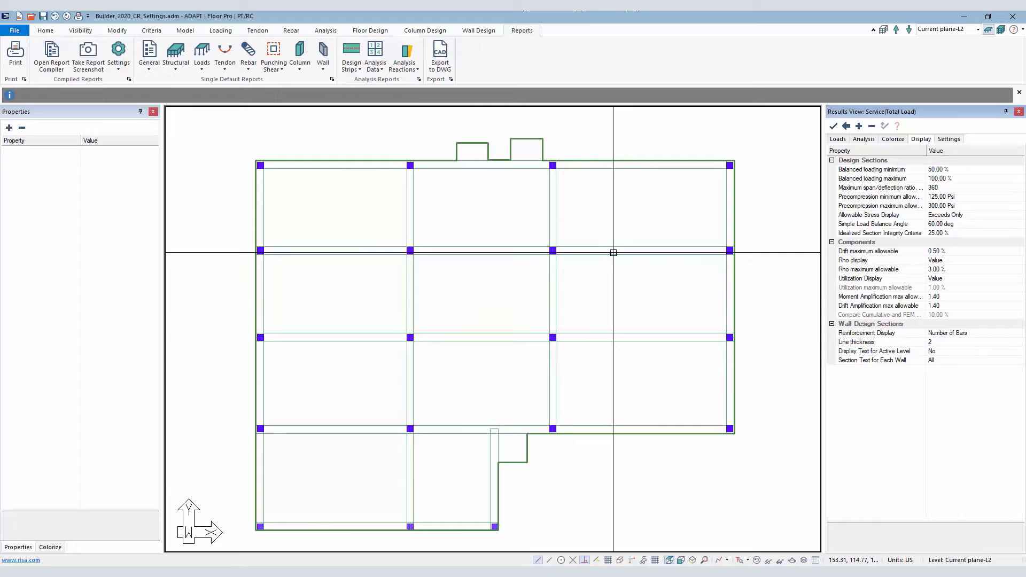
pyautogui.moveTo(507, 246)
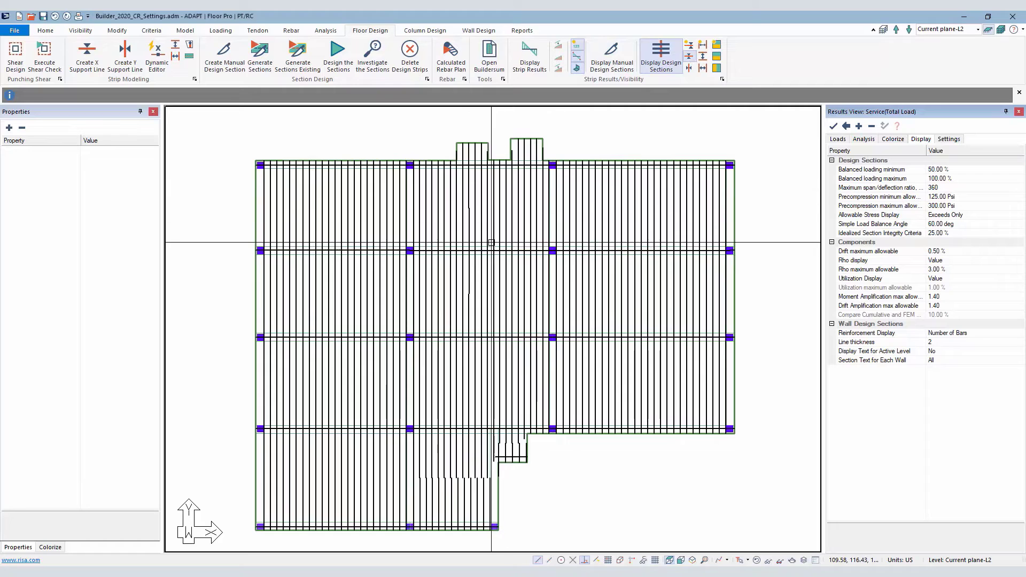
# - Select a slab support line to view Support Line 12's SECTION_ID_1203011 physical and idealized shapes
pyautogui.click(489, 250)
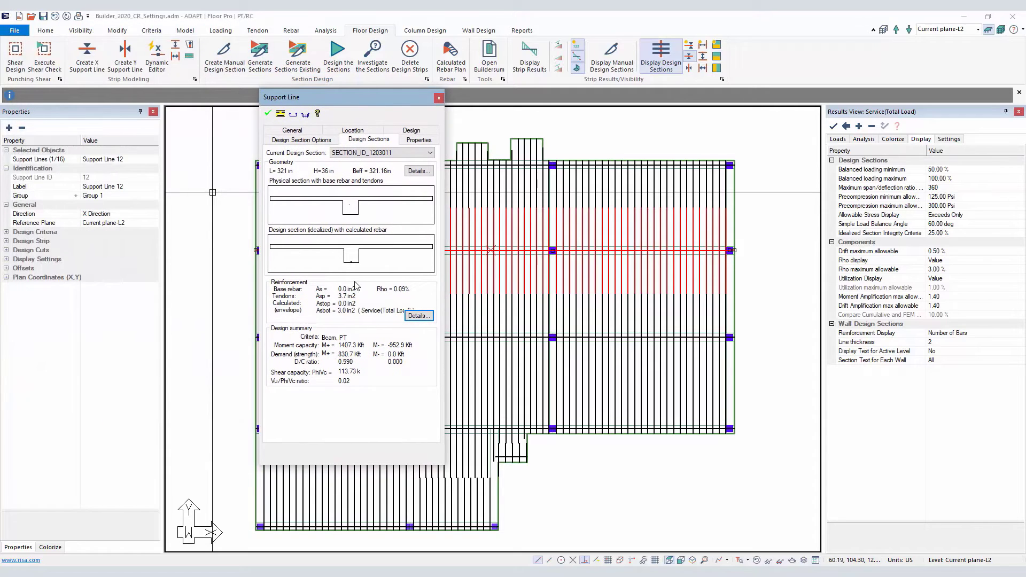
pyautogui.moveTo(334, 203)
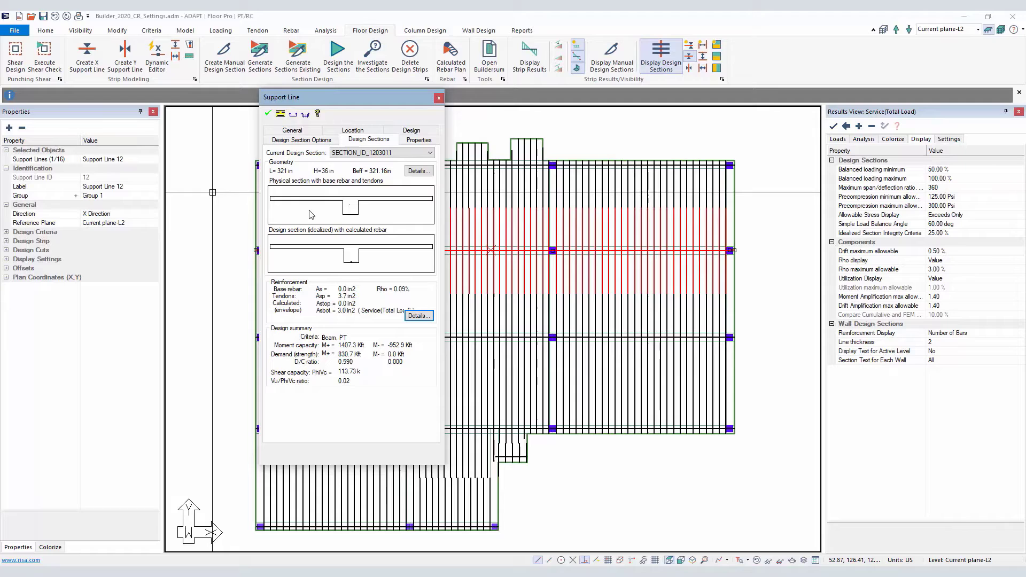
pyautogui.moveTo(310, 188)
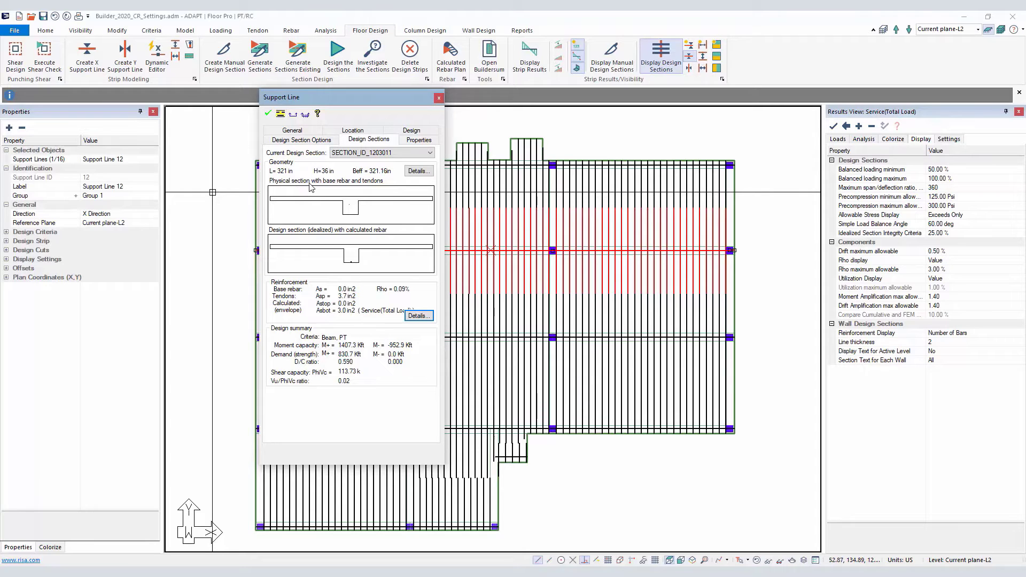
pyautogui.moveTo(332, 189)
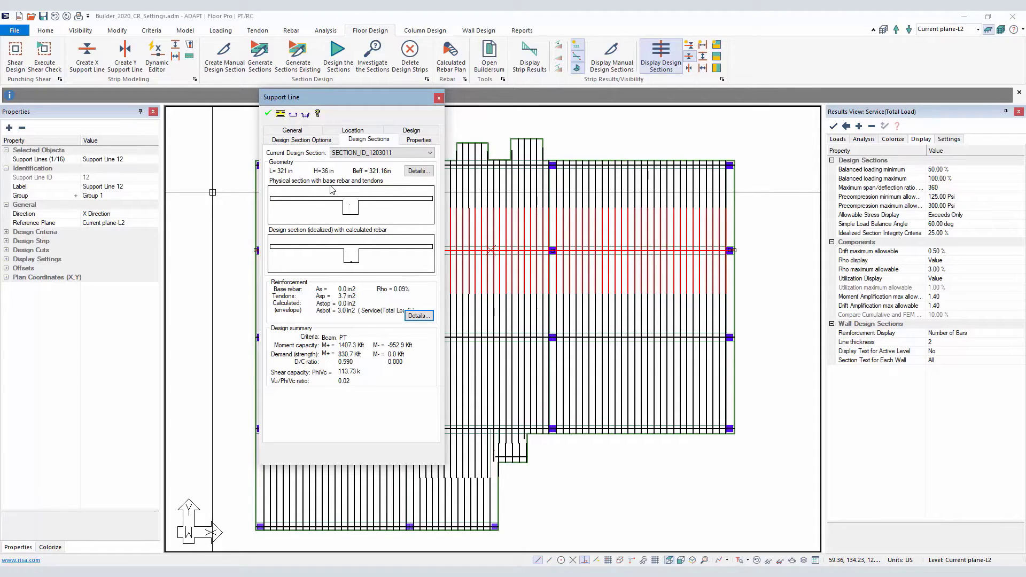
pyautogui.moveTo(345, 189)
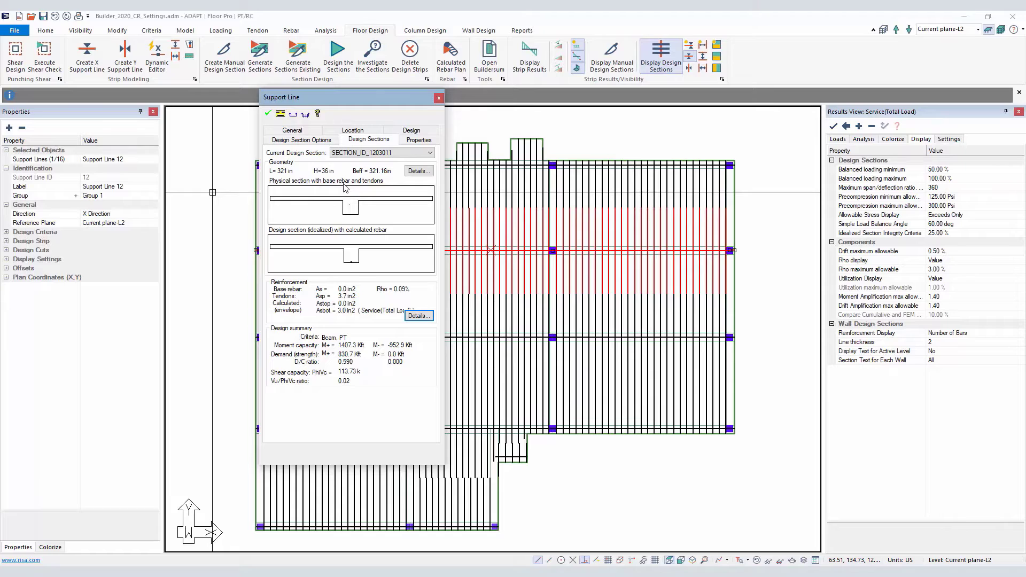
pyautogui.moveTo(293, 247)
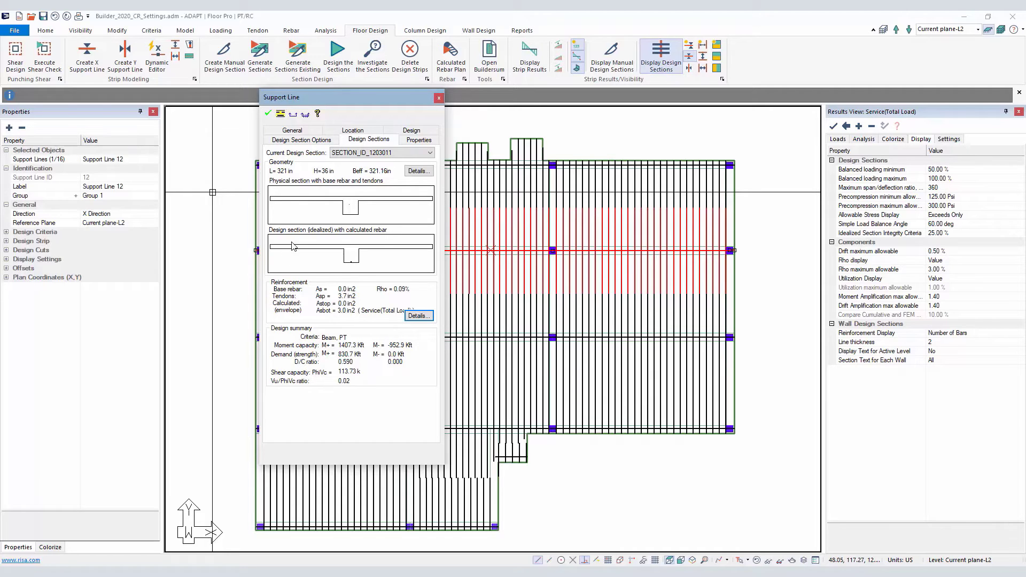
pyautogui.moveTo(318, 227)
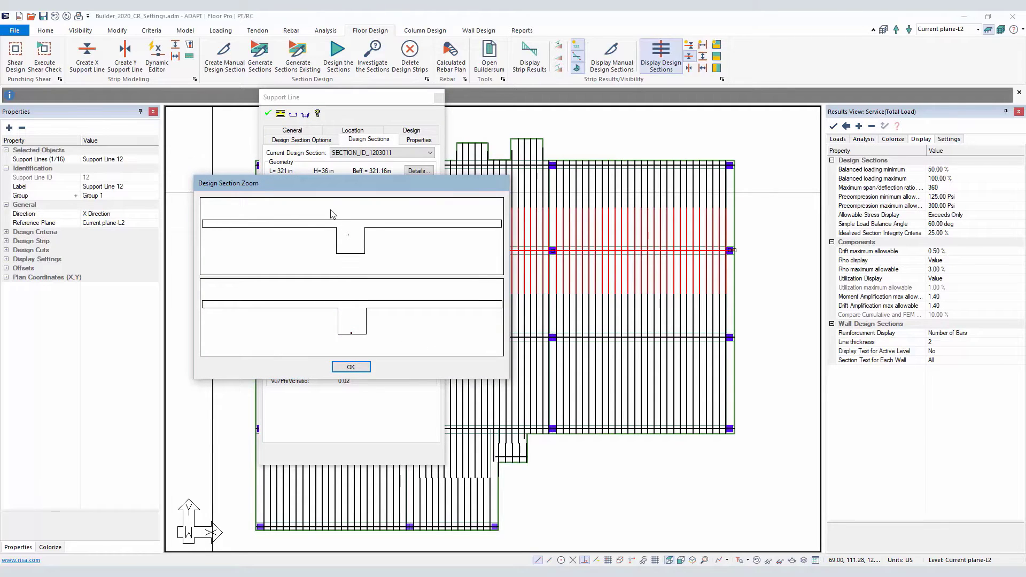
pyautogui.moveTo(364, 336)
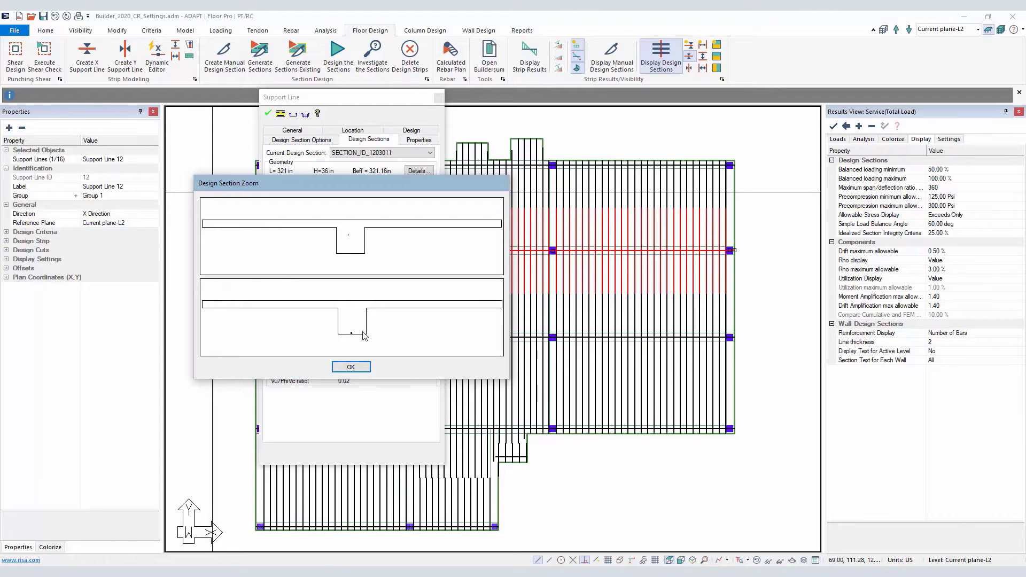
pyautogui.moveTo(369, 272)
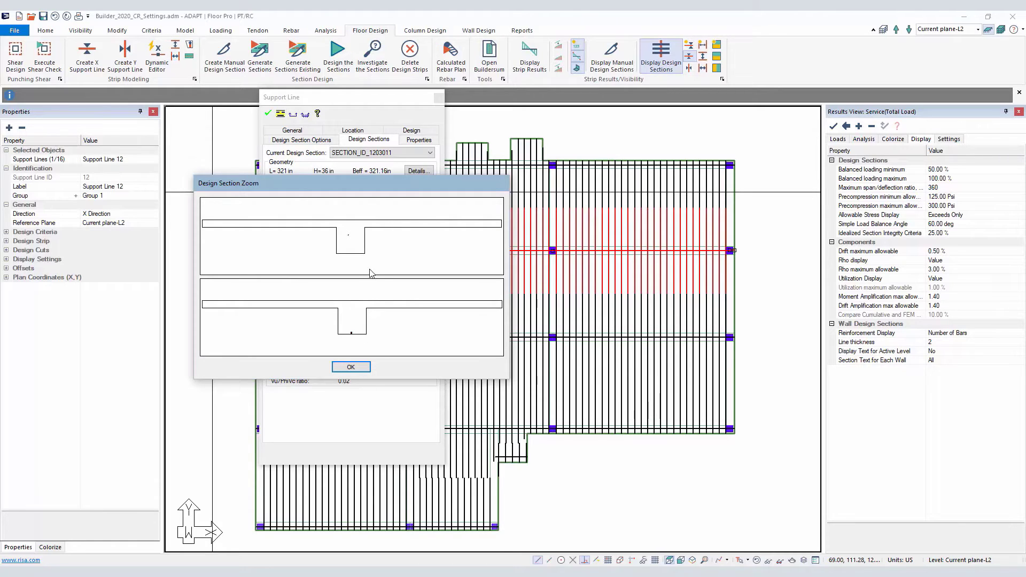
pyautogui.moveTo(346, 306)
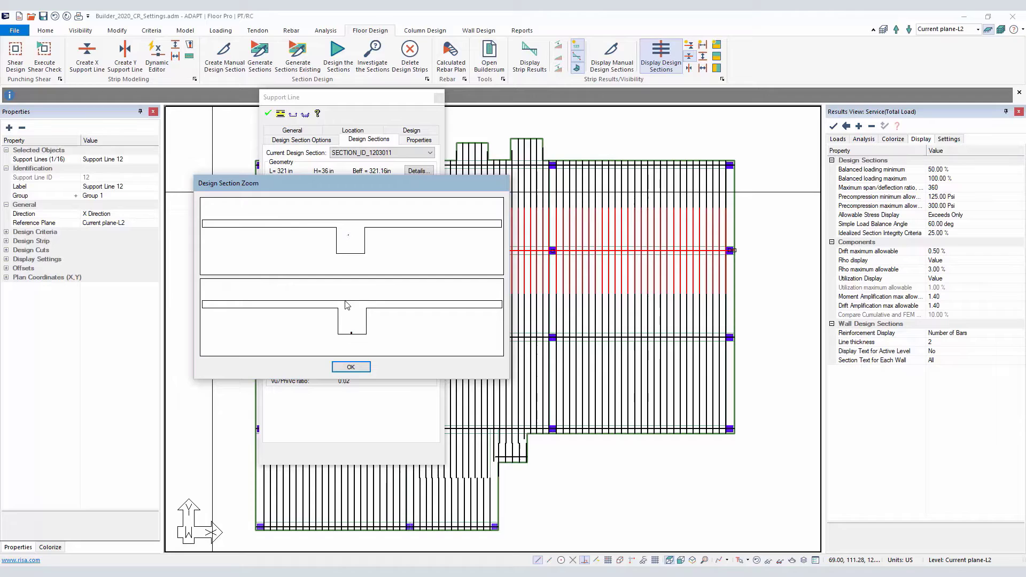
pyautogui.moveTo(373, 333)
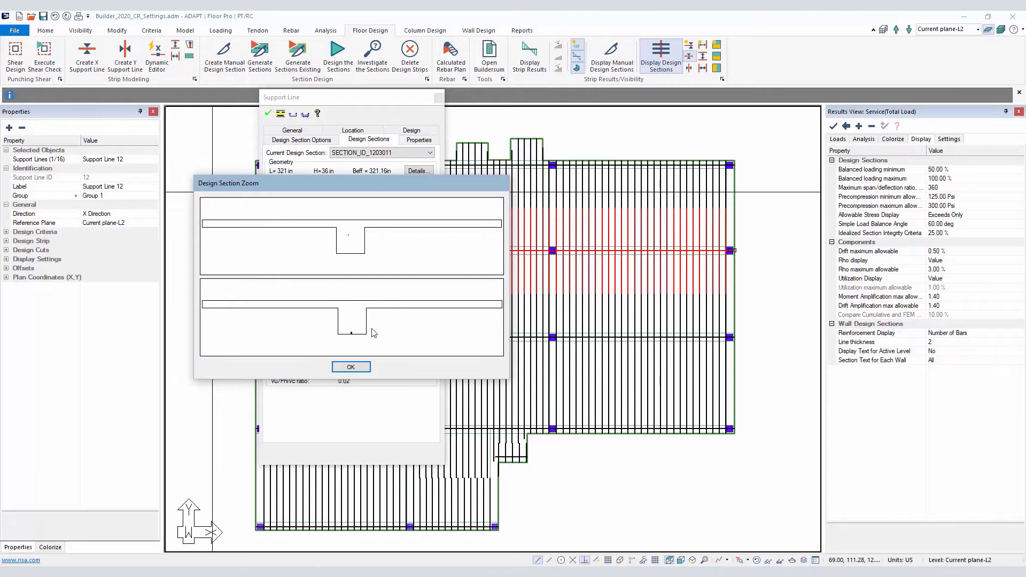
pyautogui.moveTo(366, 321)
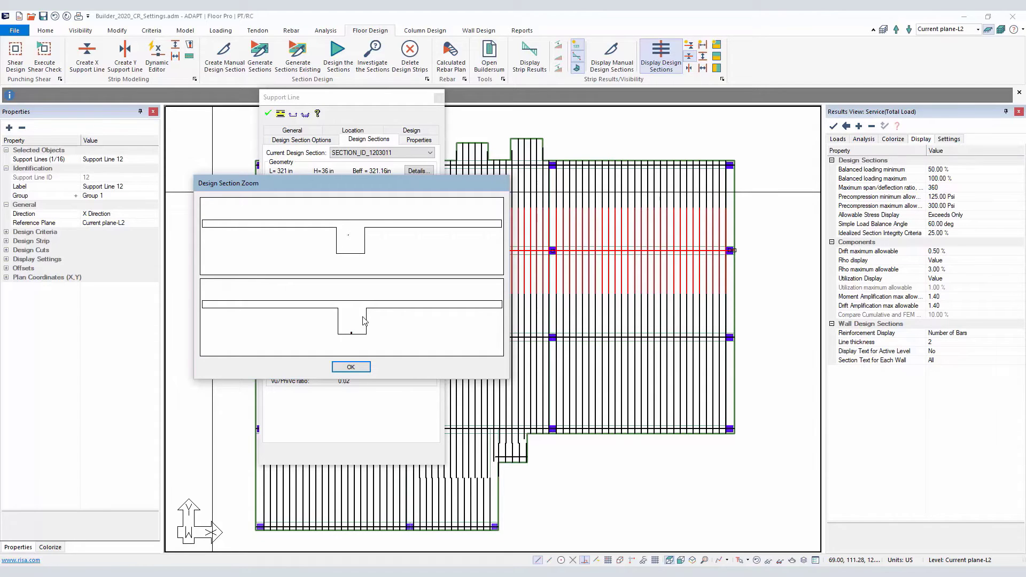
pyautogui.moveTo(339, 347)
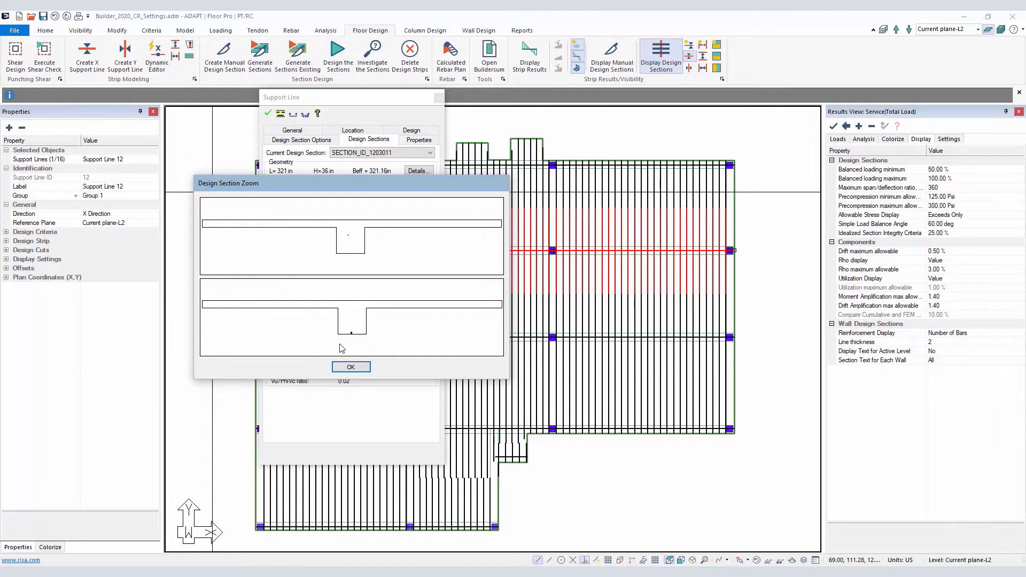
# - Compare SECTION_ID_1203012's physical and idealized properties (0.00–0.01% difference), then return to the overview
pyautogui.click(351, 366)
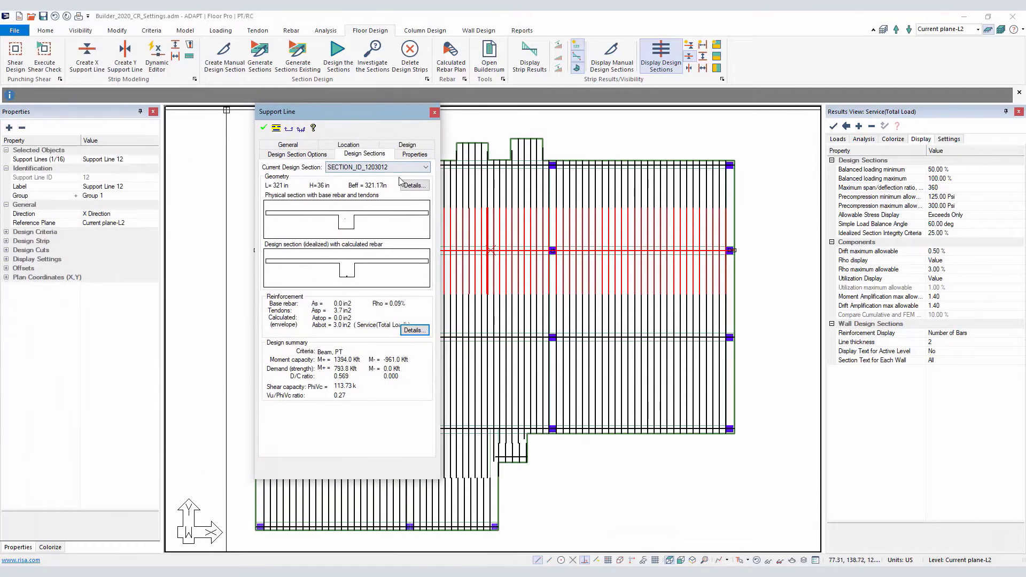
pyautogui.click(413, 185)
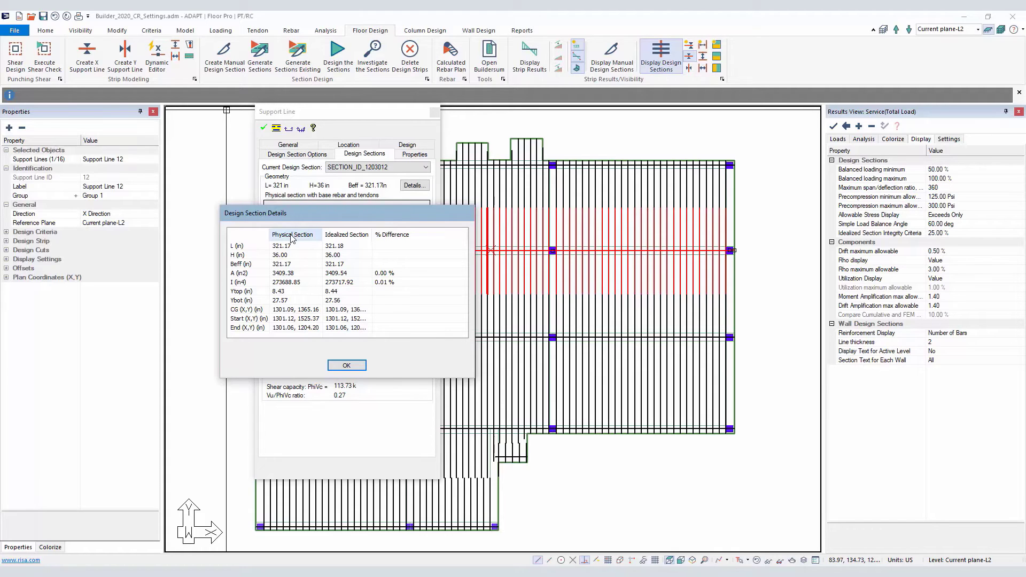
pyautogui.moveTo(284, 321)
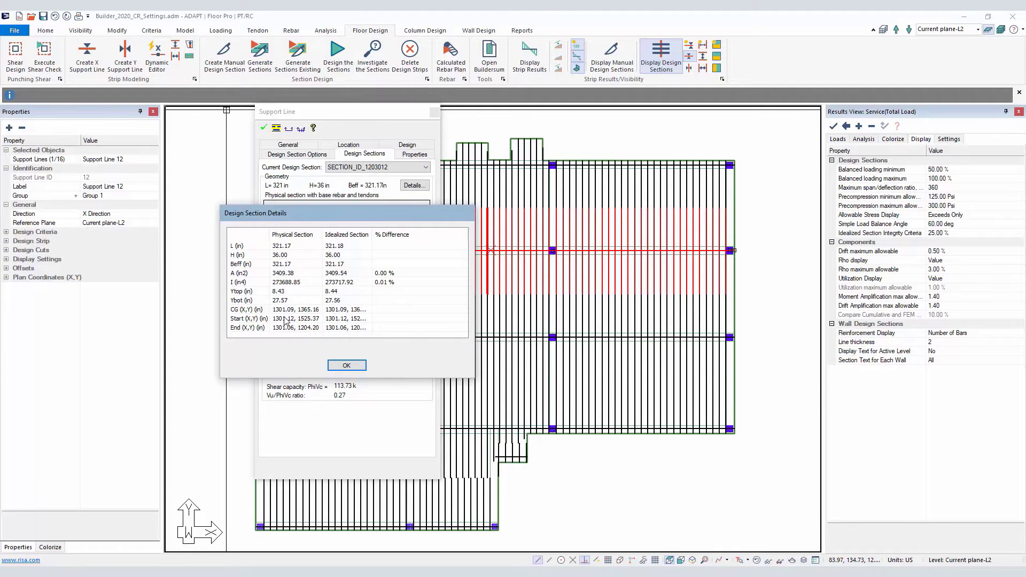
pyautogui.moveTo(348, 344)
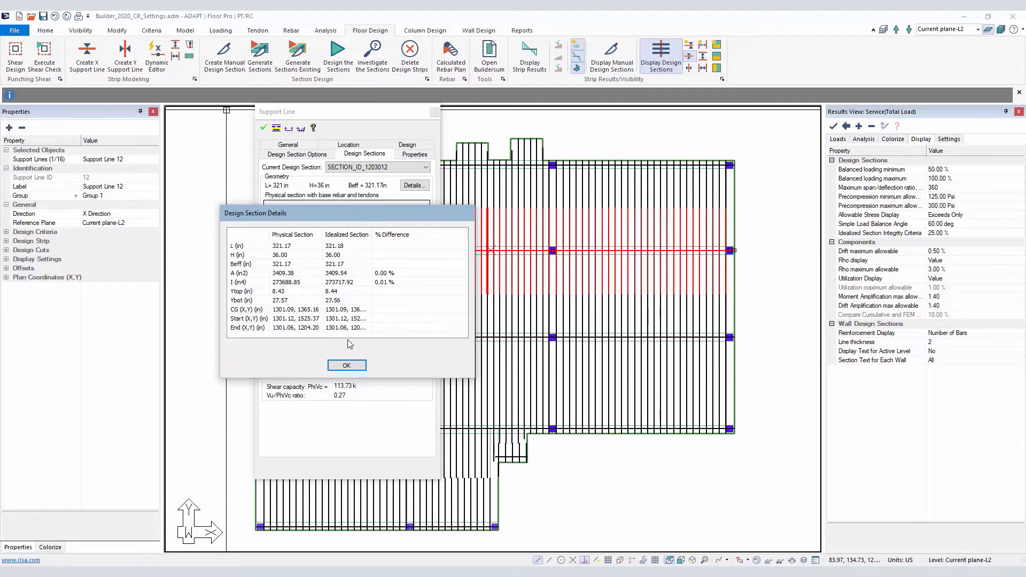
pyautogui.moveTo(392, 234)
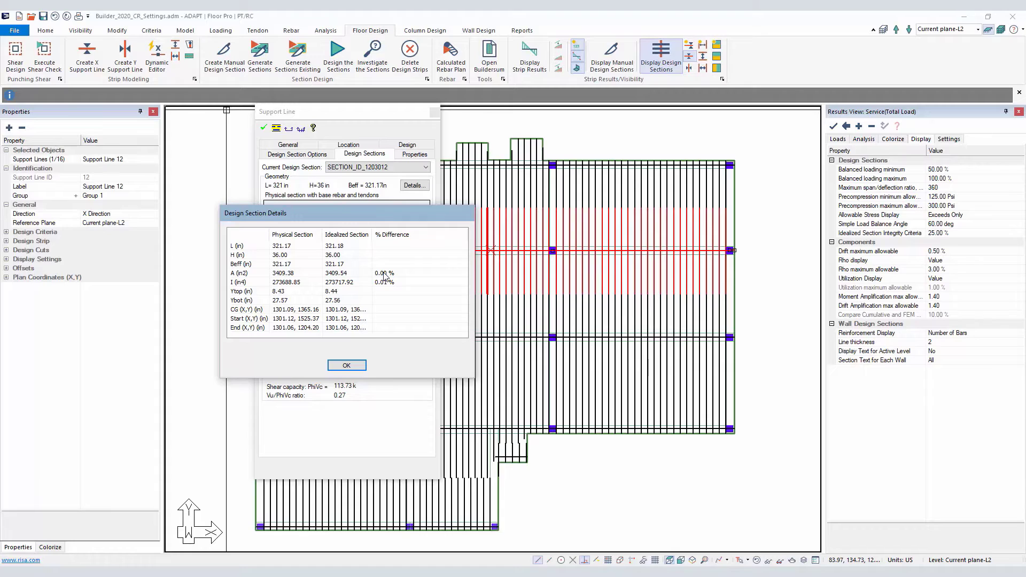
pyautogui.moveTo(242, 290)
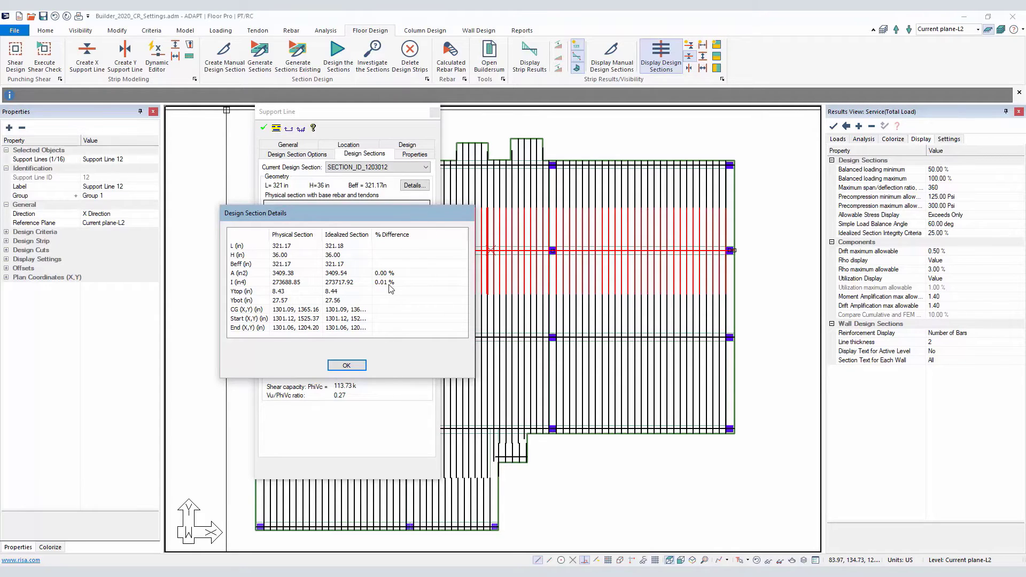
pyautogui.moveTo(380, 270)
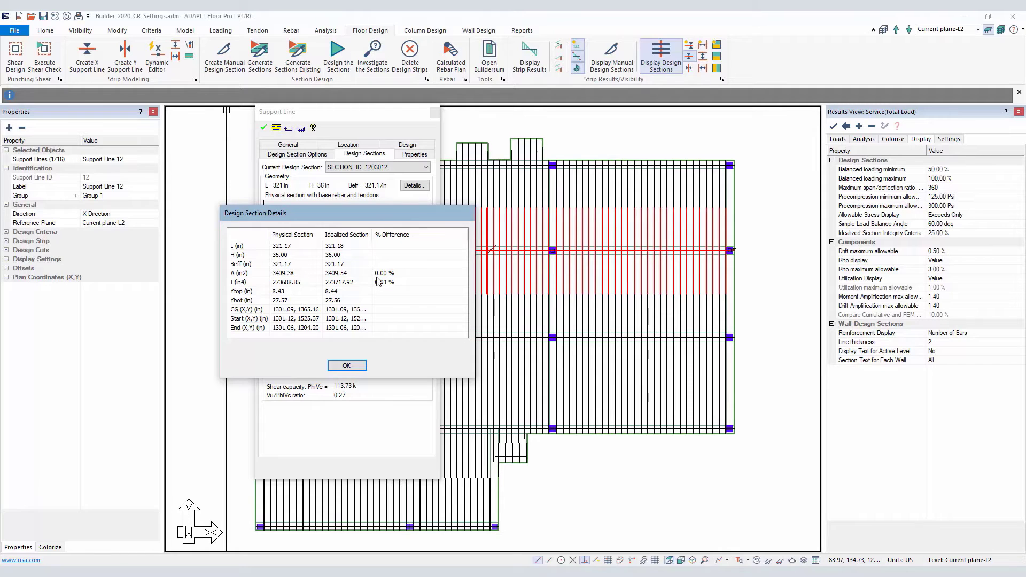
pyautogui.click(346, 364)
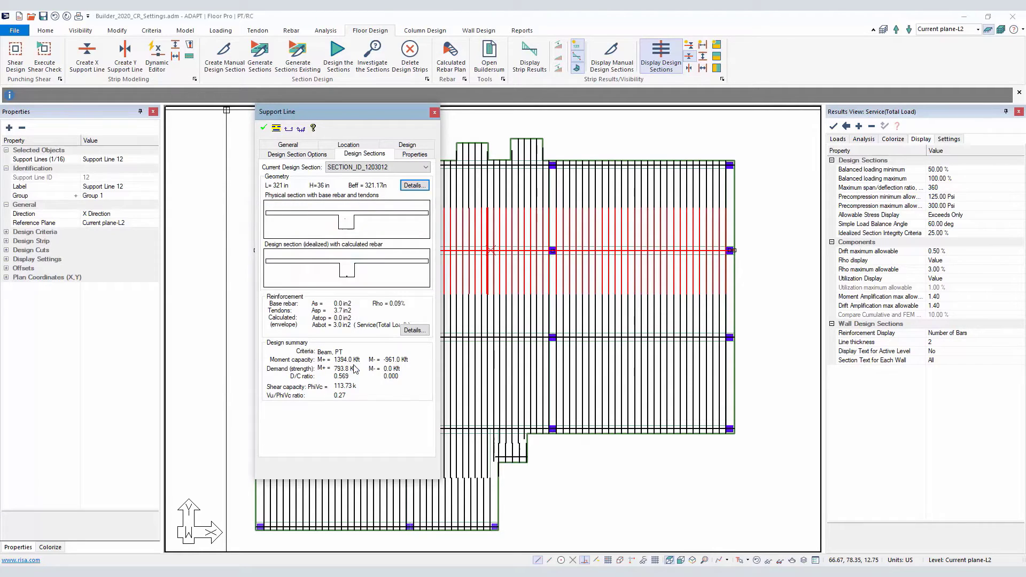
# - Plot Idealized Section Integrity across the slab (max 0% vs 25% allowable) and check Support Line 11's section
pyautogui.click(434, 112)
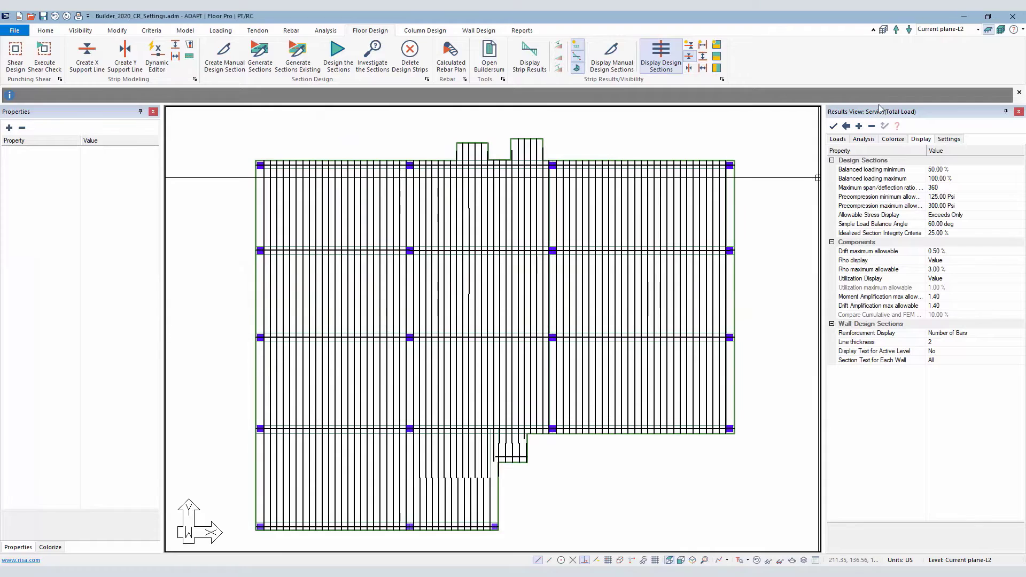
pyautogui.click(863, 139)
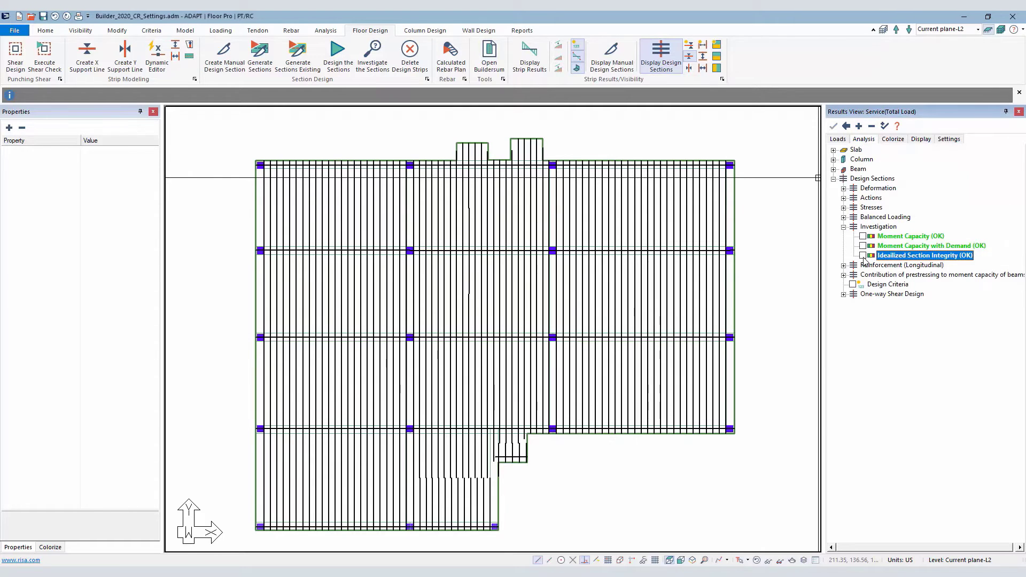
pyautogui.click(862, 256)
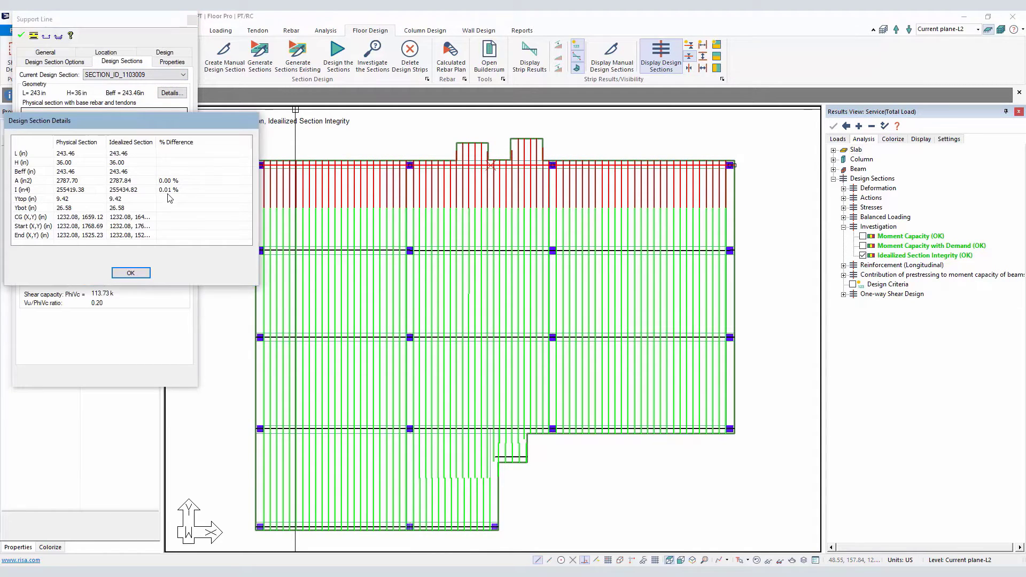
pyautogui.moveTo(132, 236)
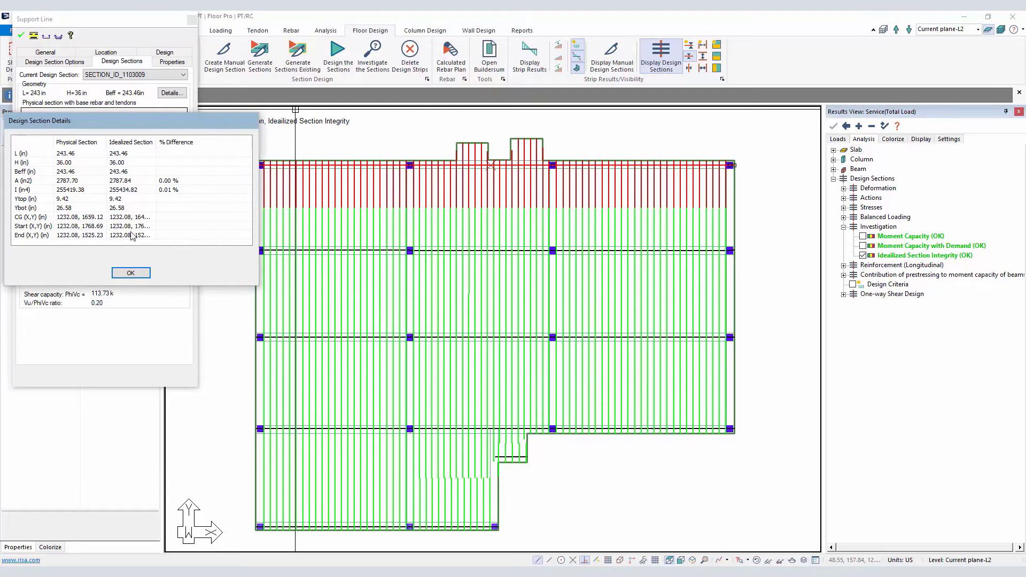
pyautogui.click(130, 272)
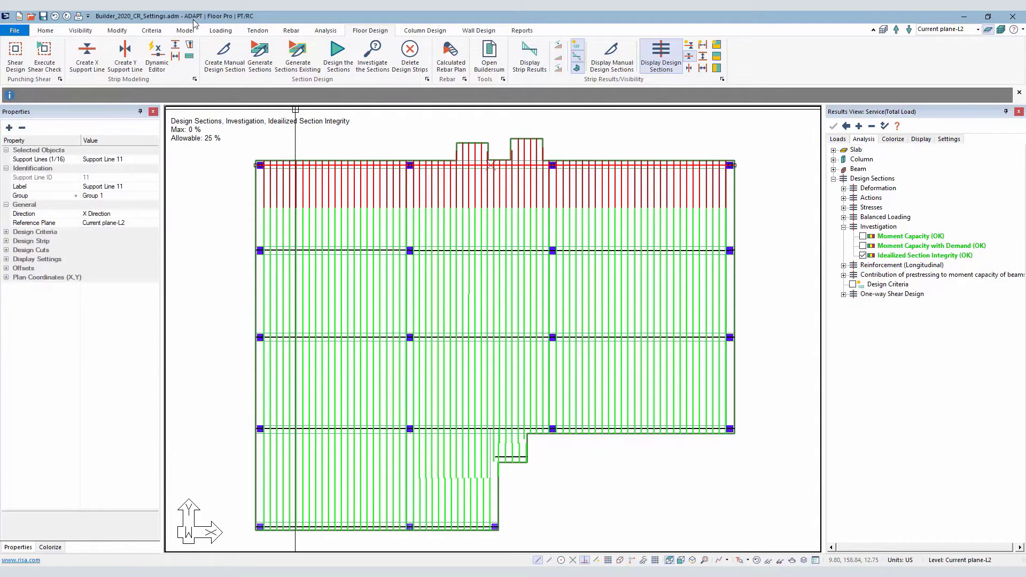
# - Switch the model to level L3, where investigation results are flagged NG
pyautogui.click(977, 29)
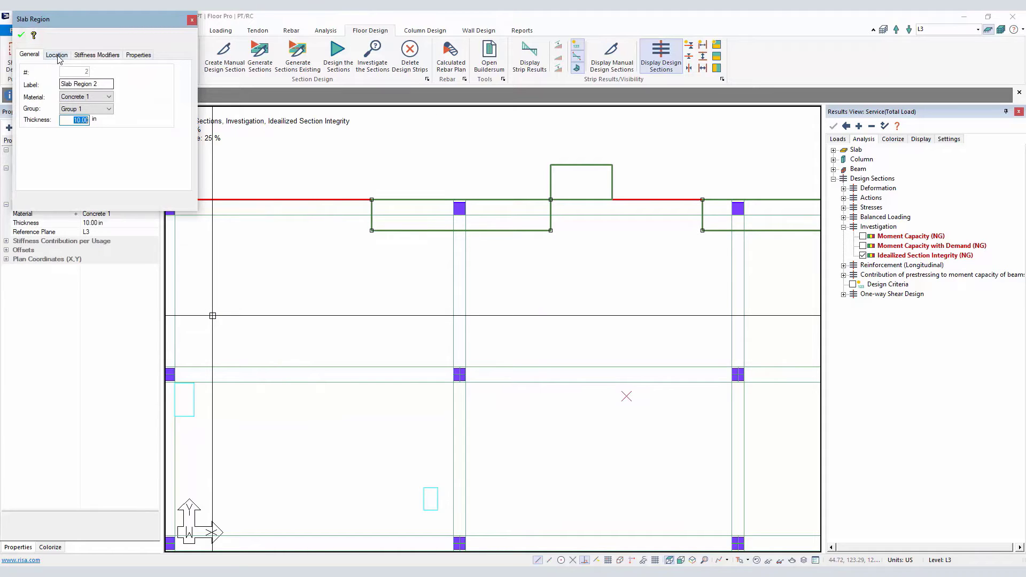
# - Check Beam 86's (30×46 in) location, then view 8 in Slab Region 4's offset and coordinates
pyautogui.click(57, 54)
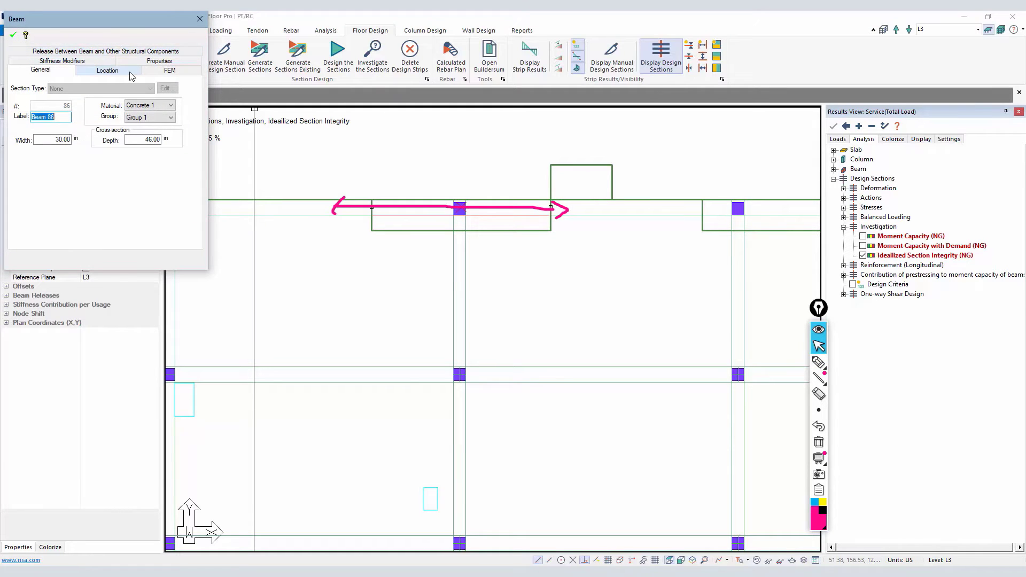
pyautogui.click(107, 71)
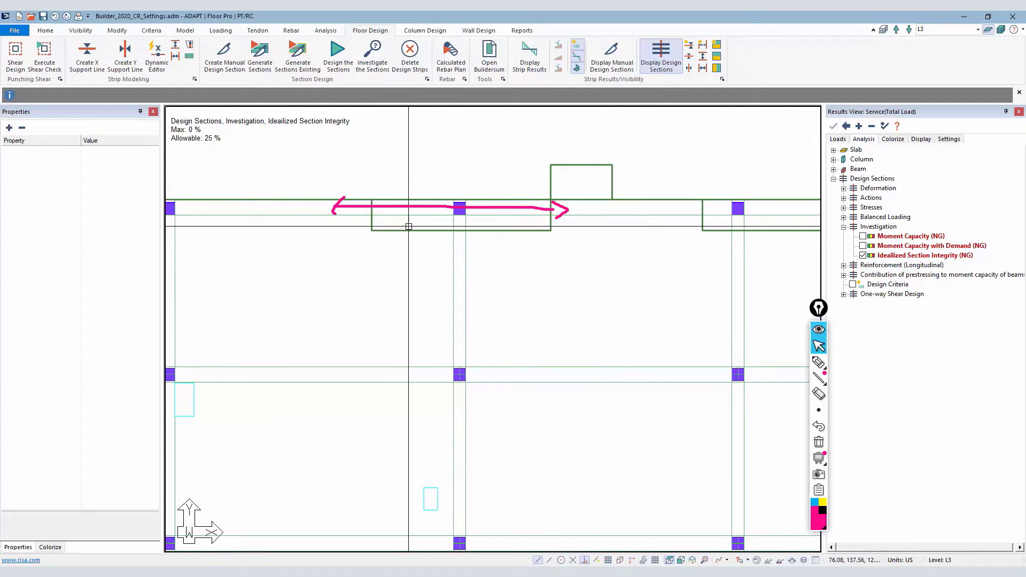
pyautogui.click(460, 214)
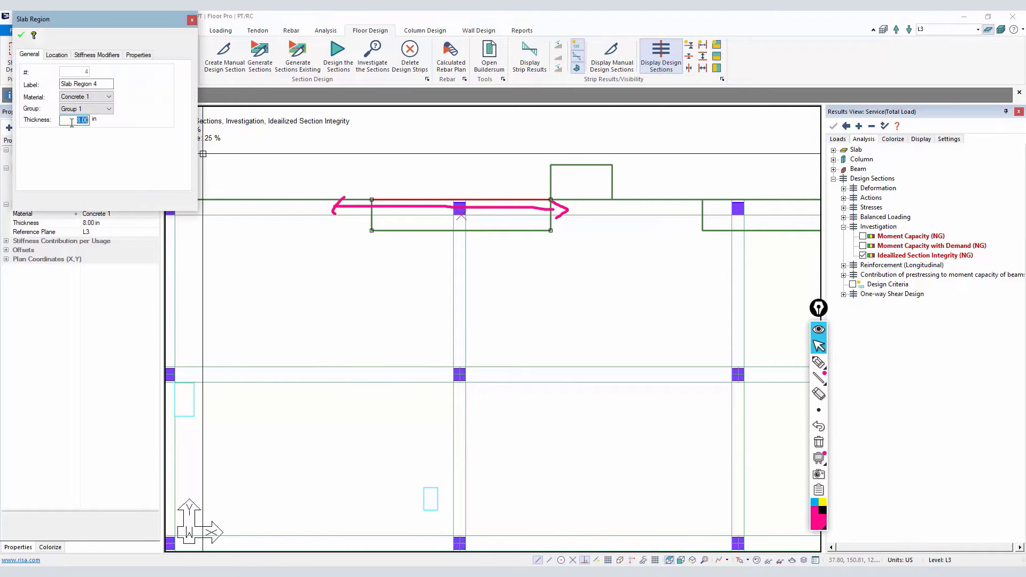
pyautogui.click(57, 54)
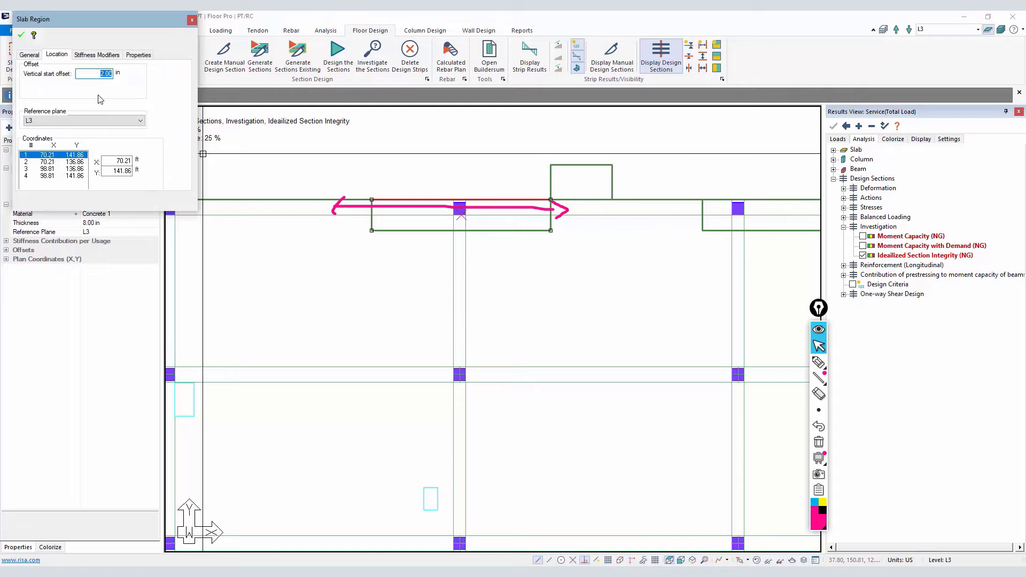
pyautogui.moveTo(180, 144)
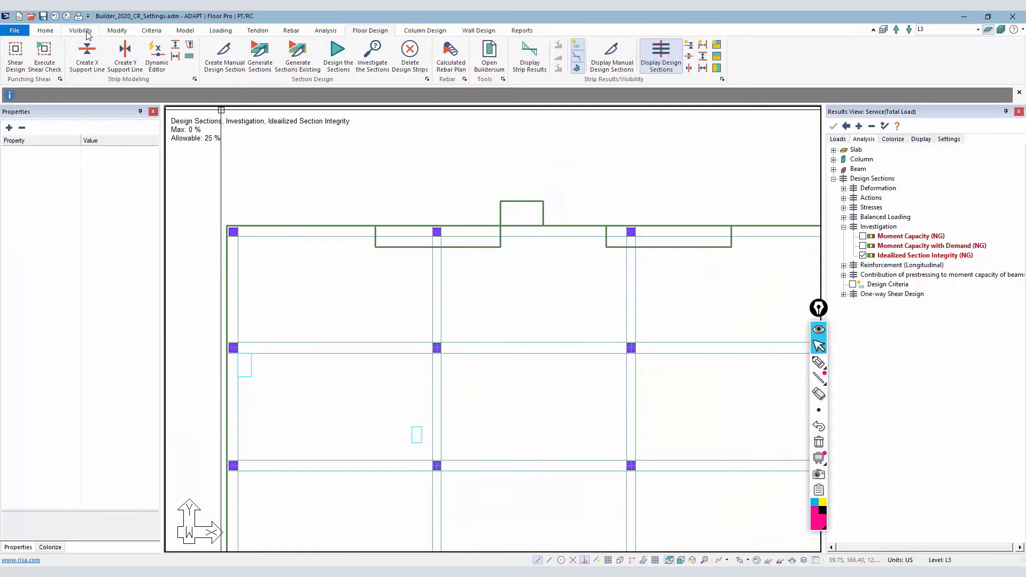
# - Generate design section cuts across the entire L3 slab
pyautogui.click(80, 30)
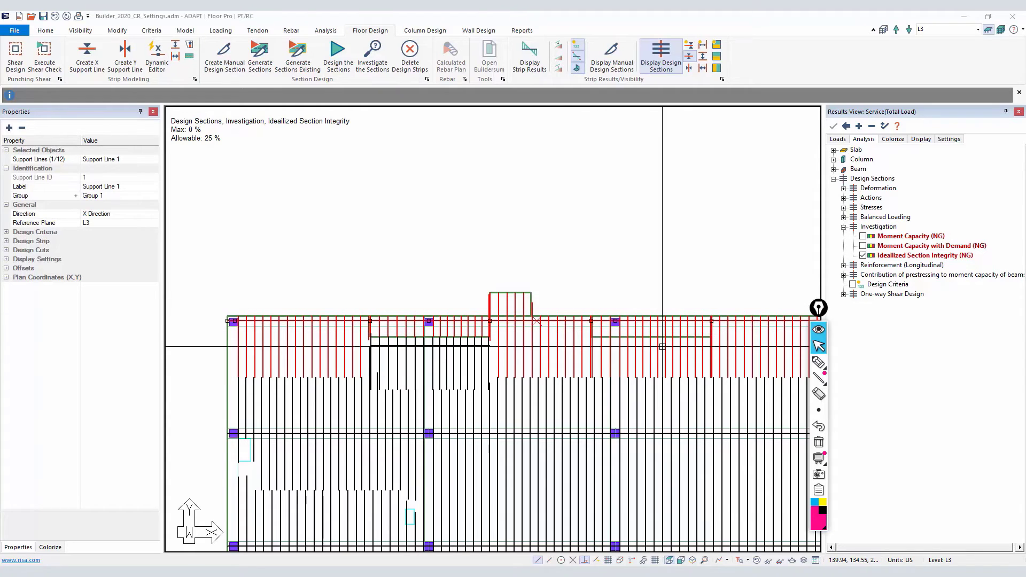
pyautogui.click(425, 345)
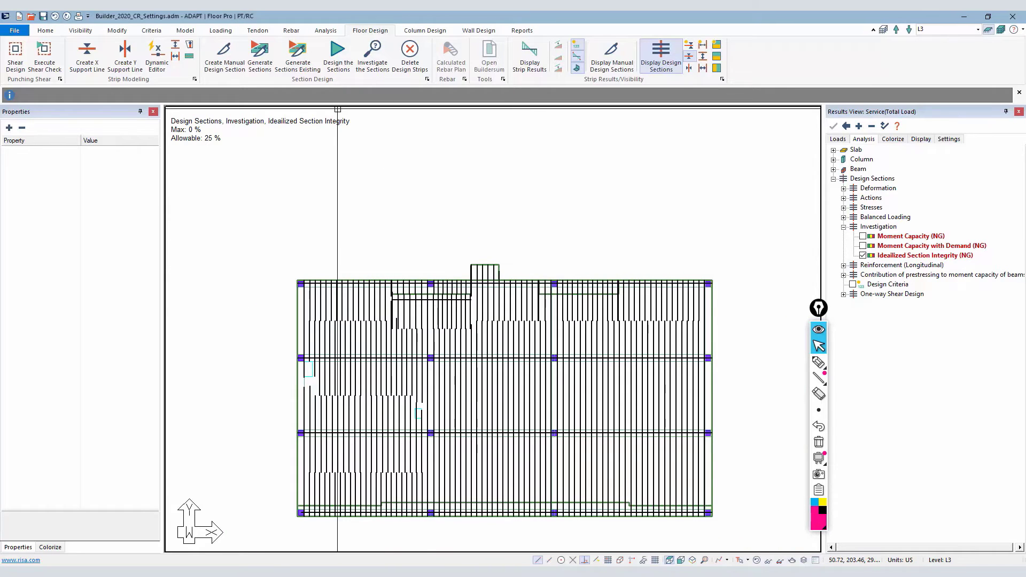
pyautogui.moveTo(337, 54)
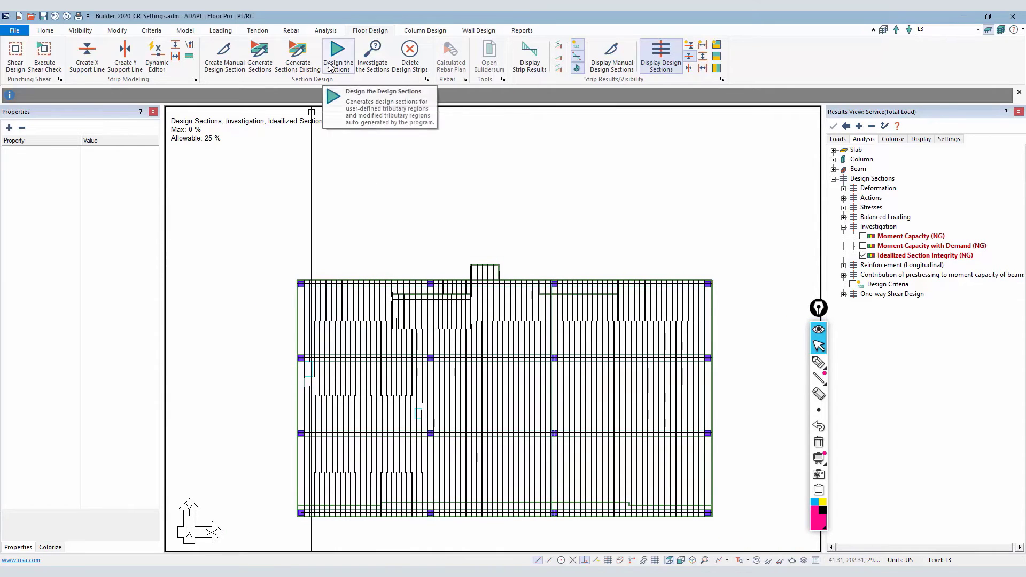
# - Design the generated L3 sections and display them coloured on the plan
pyautogui.click(337, 53)
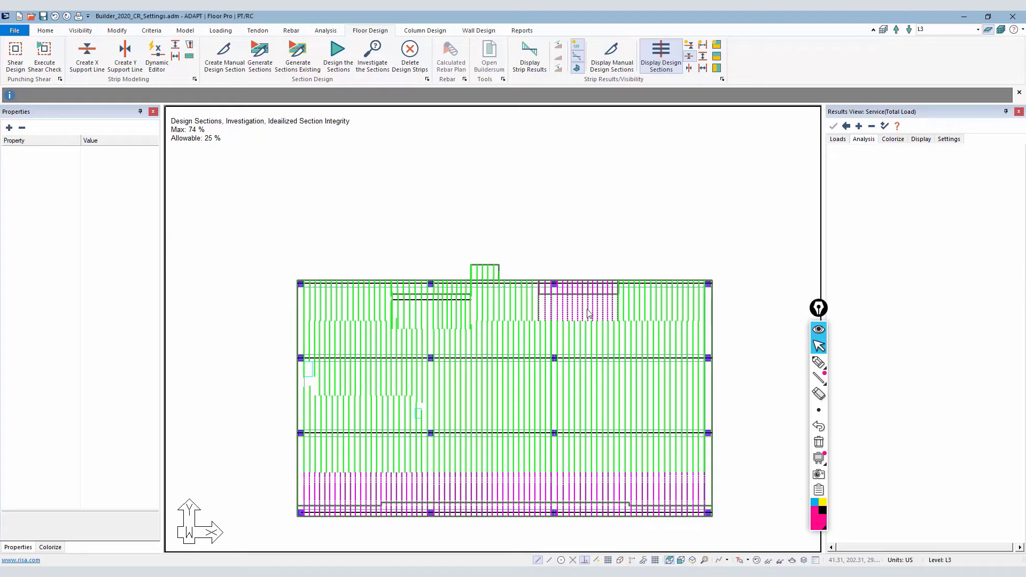
pyautogui.click(864, 139)
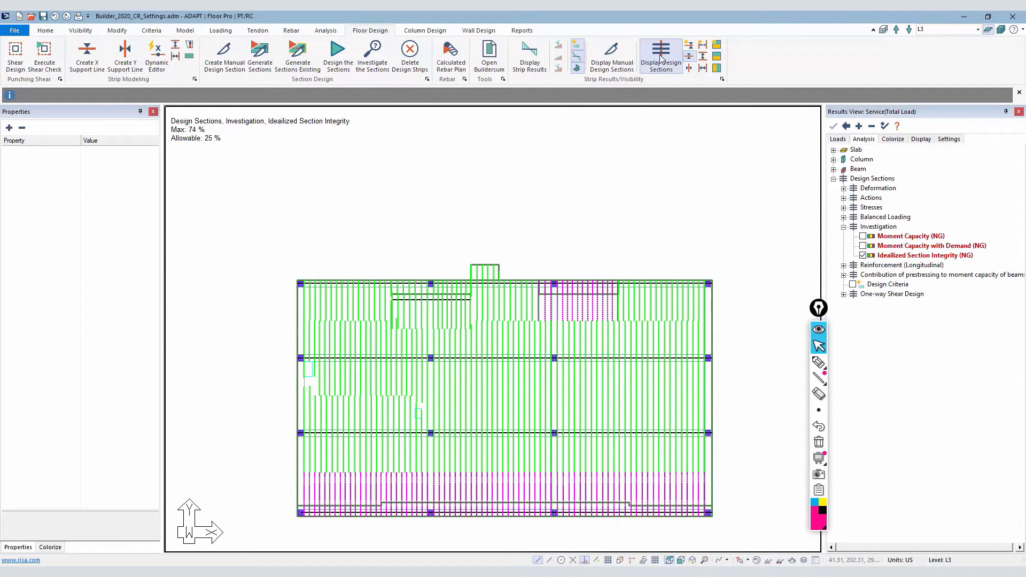
pyautogui.click(690, 45)
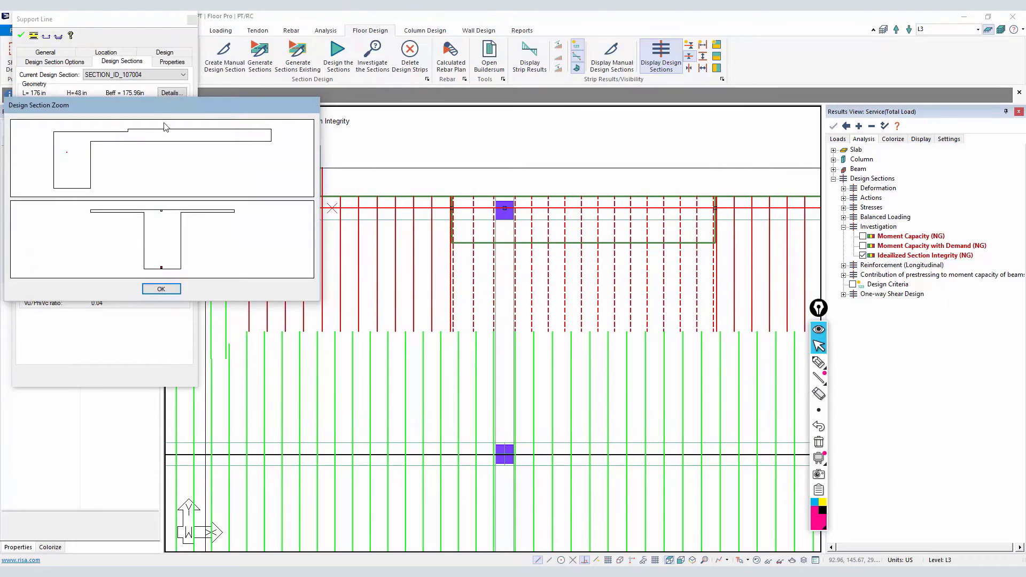
pyautogui.moveTo(162, 289)
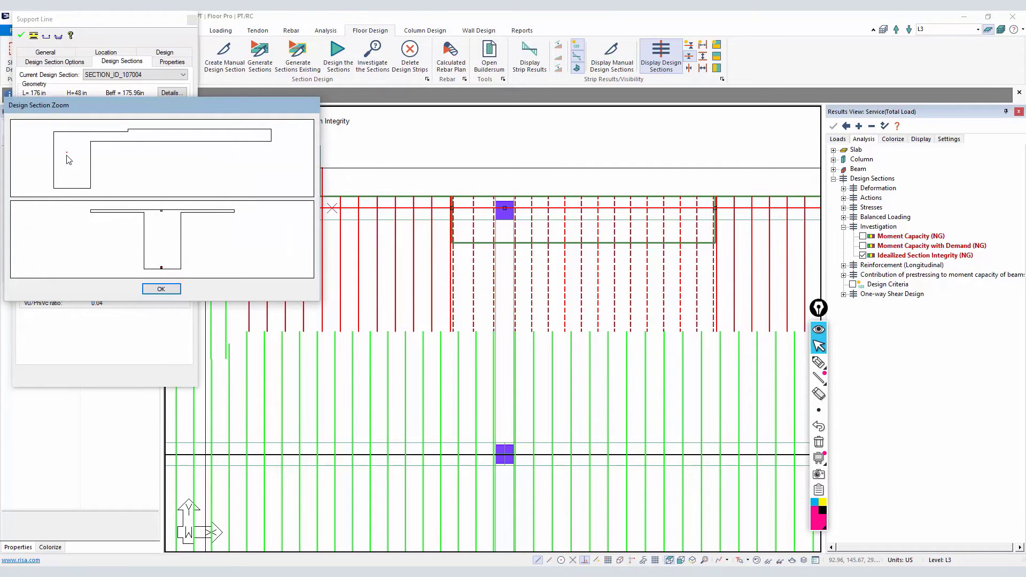
pyautogui.moveTo(74, 182)
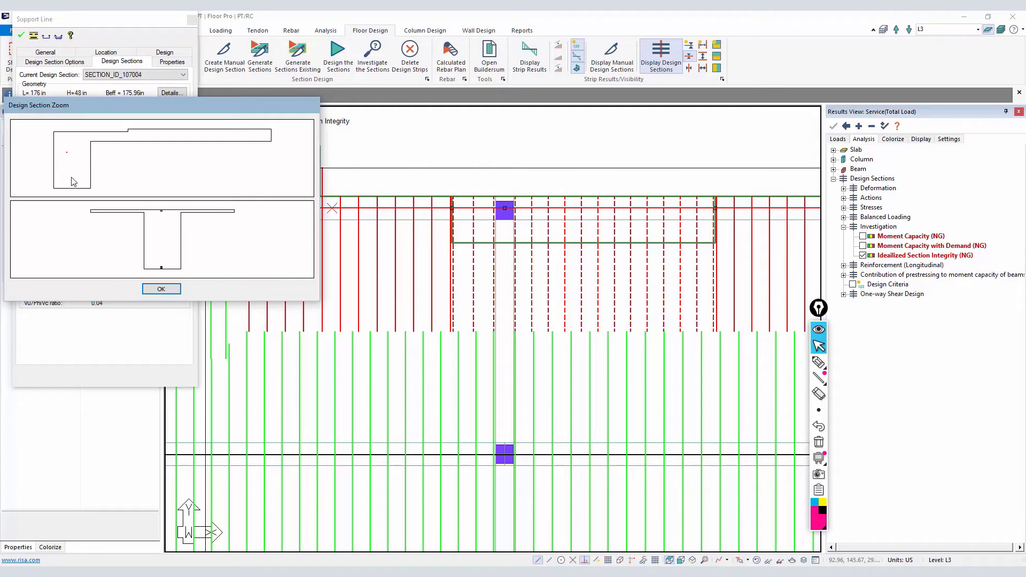
pyautogui.moveTo(150, 164)
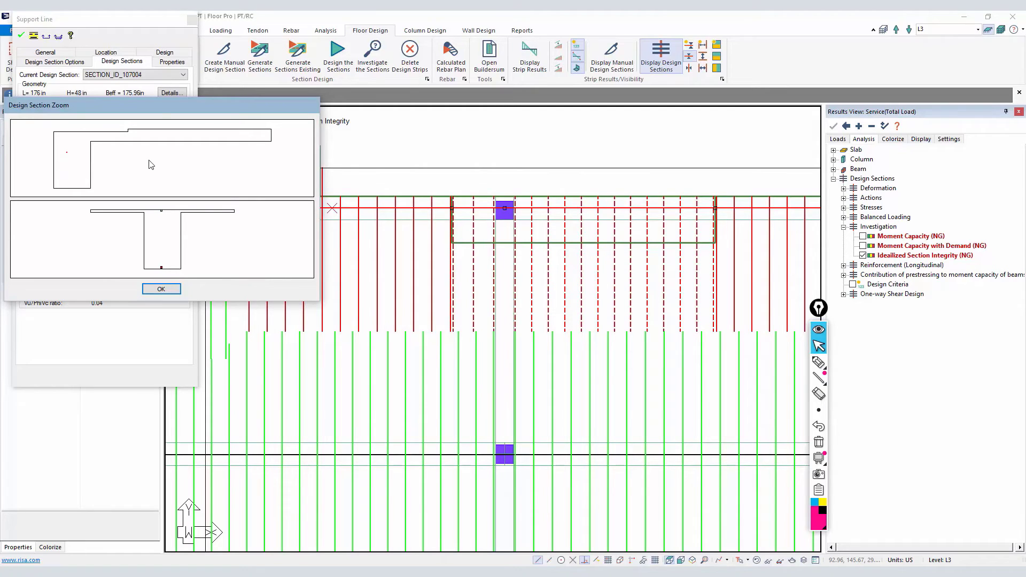
pyautogui.moveTo(167, 318)
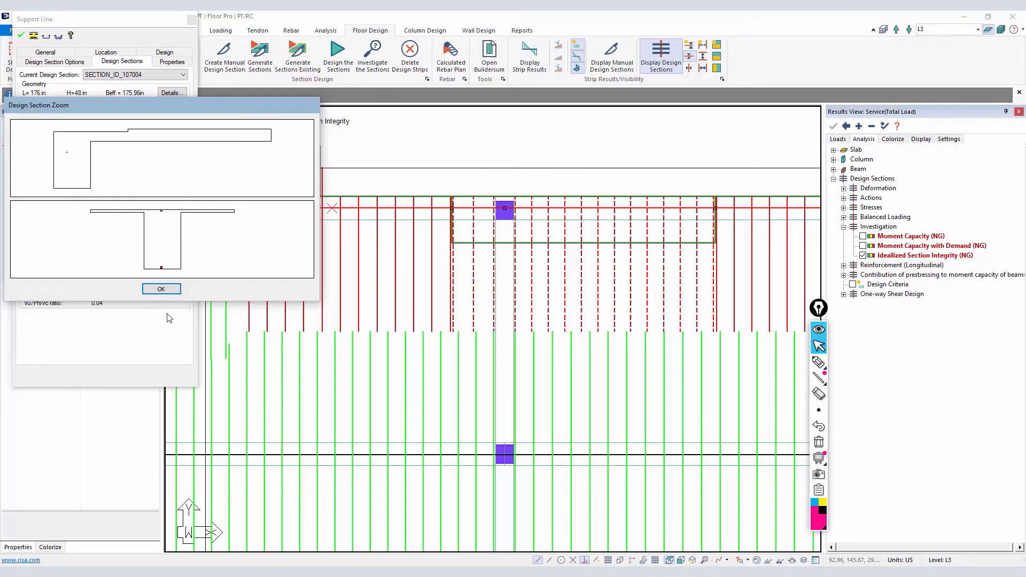
pyautogui.moveTo(222, 231)
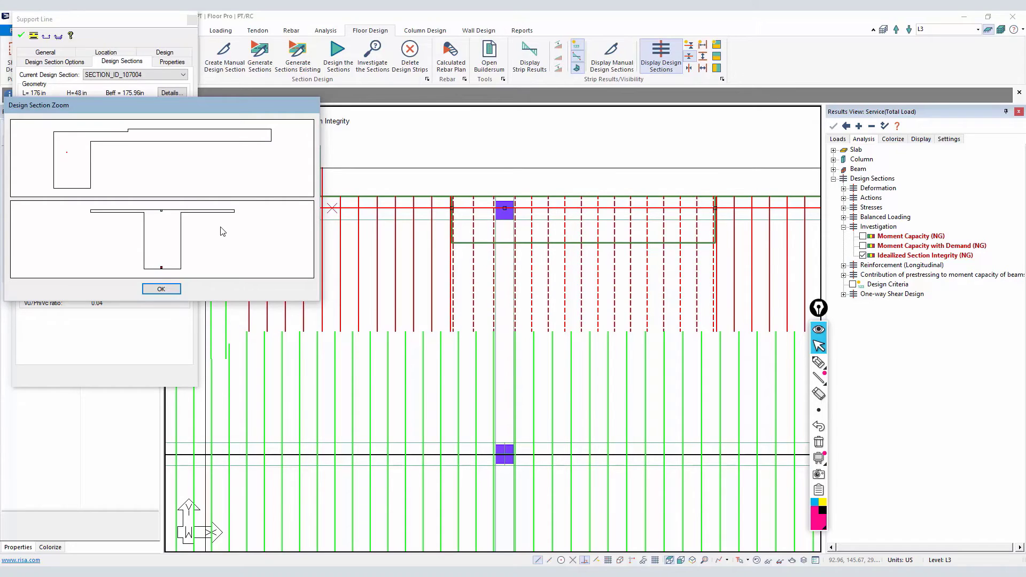
pyautogui.moveTo(131, 146)
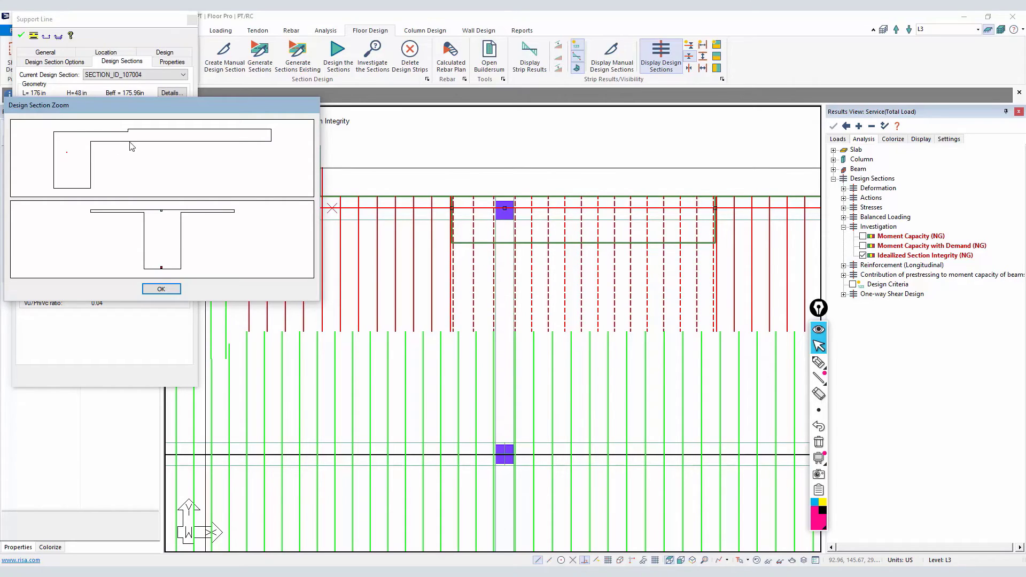
pyautogui.moveTo(74, 149)
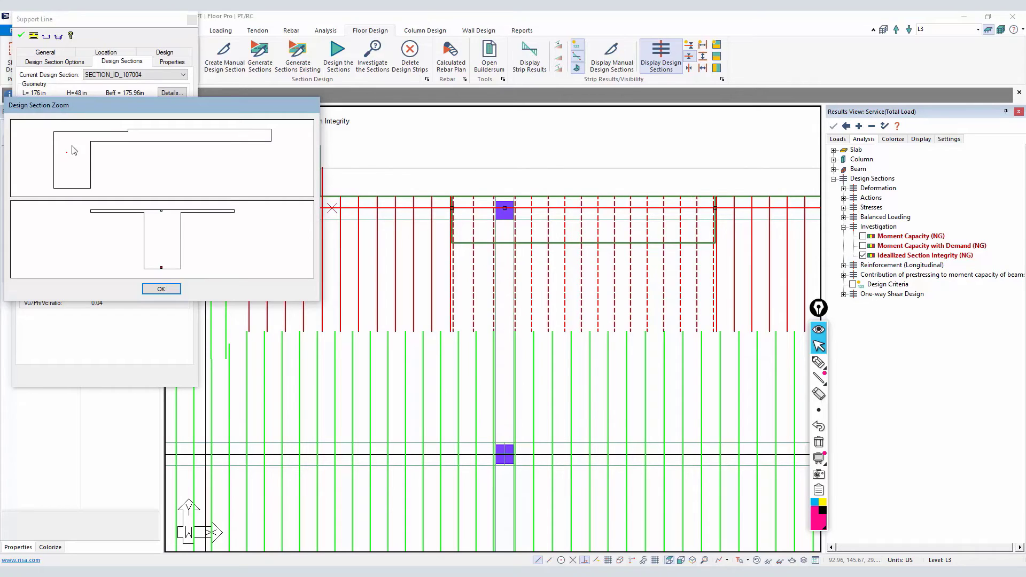
pyautogui.moveTo(118, 138)
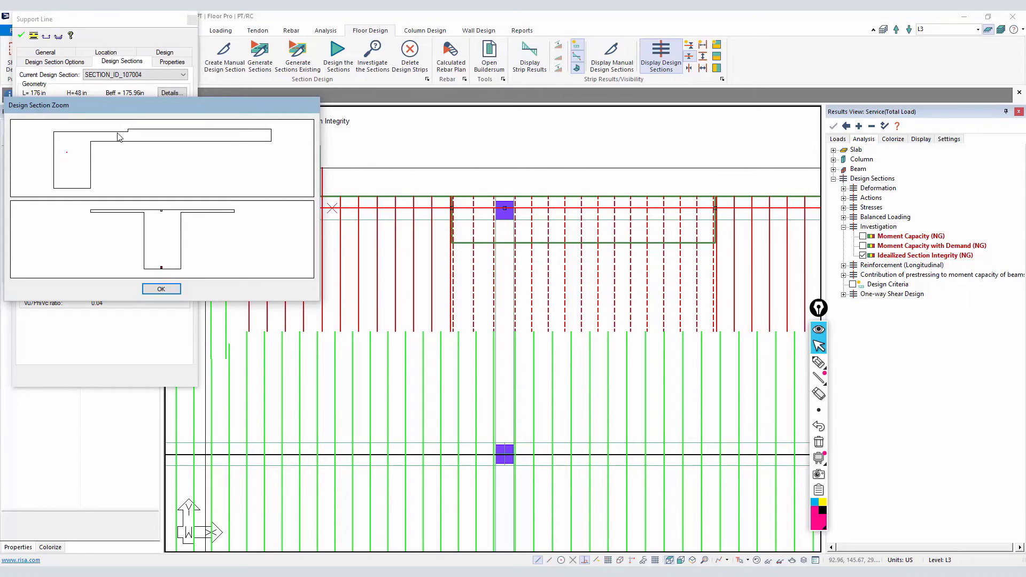
pyautogui.moveTo(225, 216)
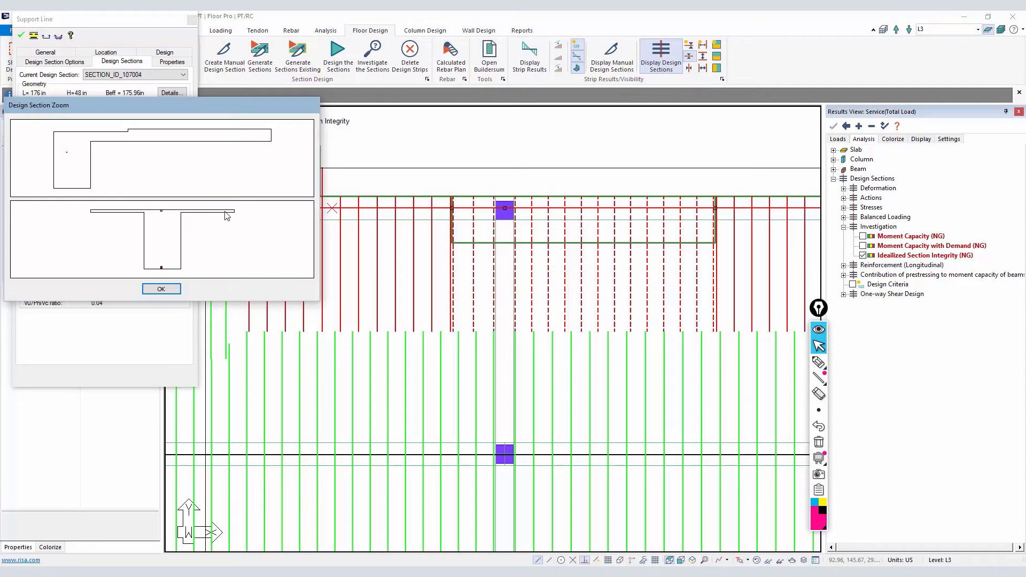
pyautogui.moveTo(80, 134)
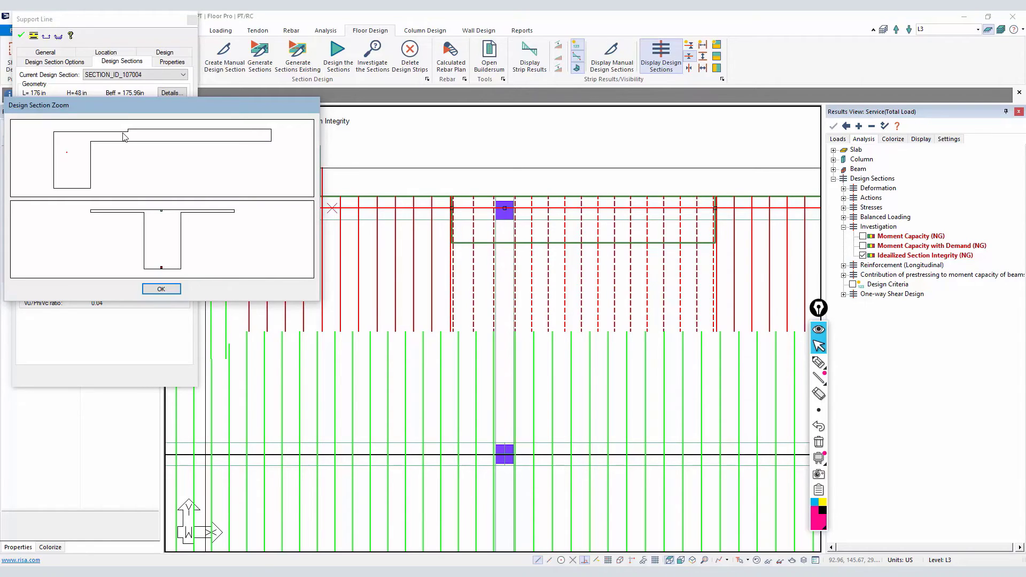
pyautogui.moveTo(124, 178)
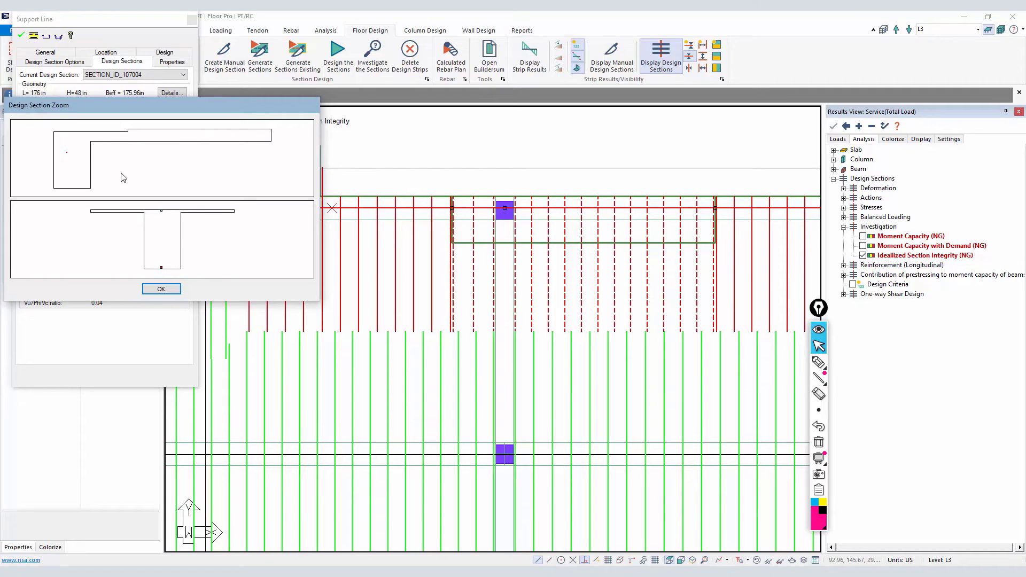
# - Inspect SECTION_ID_108006's physical versus idealized property table, which matches closely
pyautogui.click(161, 288)
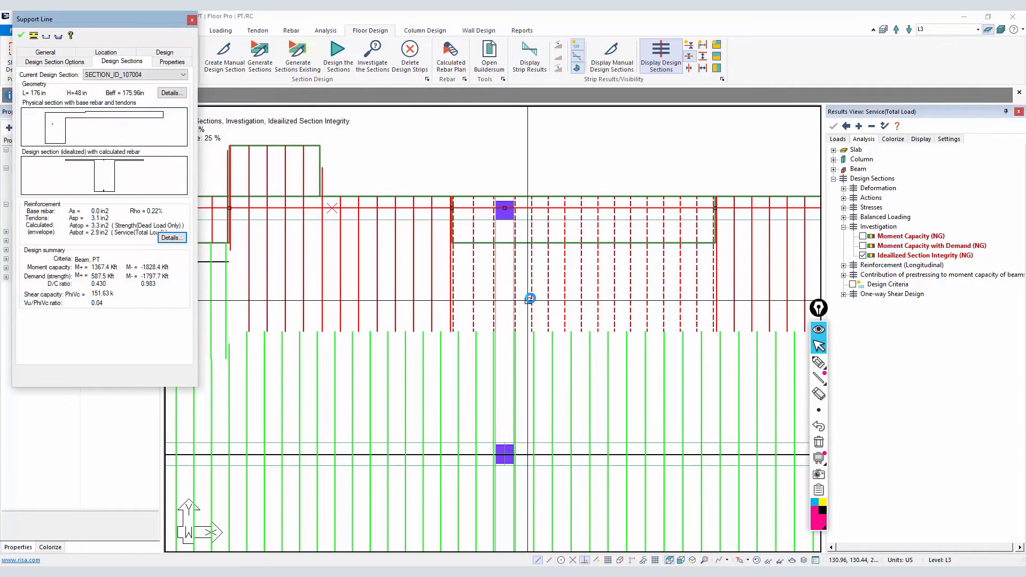
pyautogui.click(192, 19)
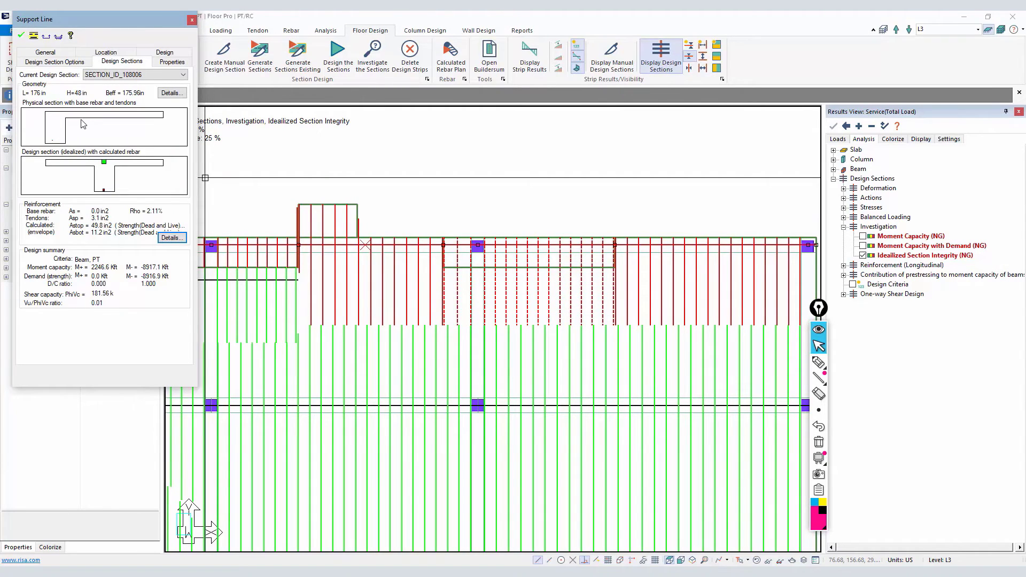
pyautogui.moveTo(90, 192)
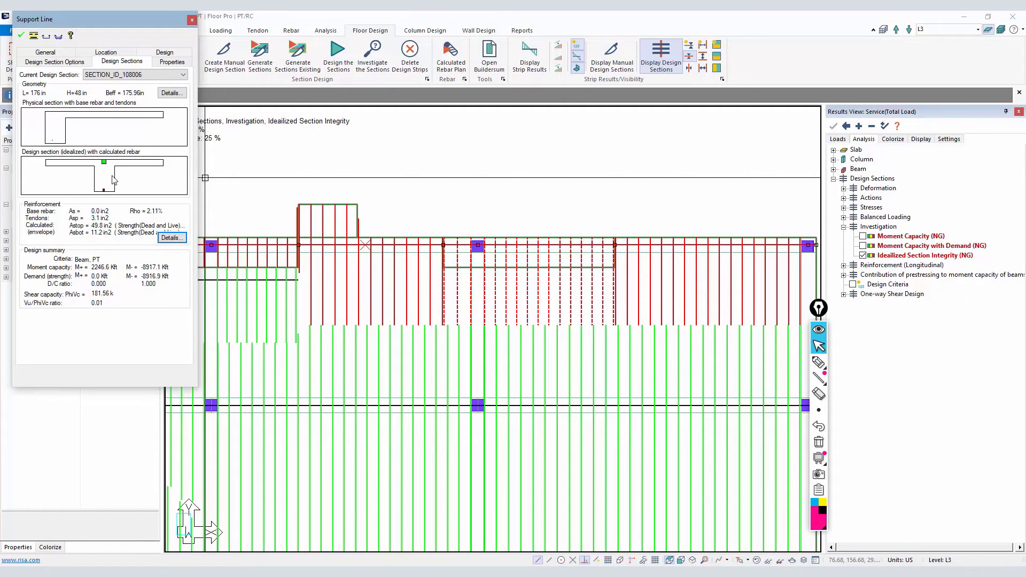
pyautogui.moveTo(103, 222)
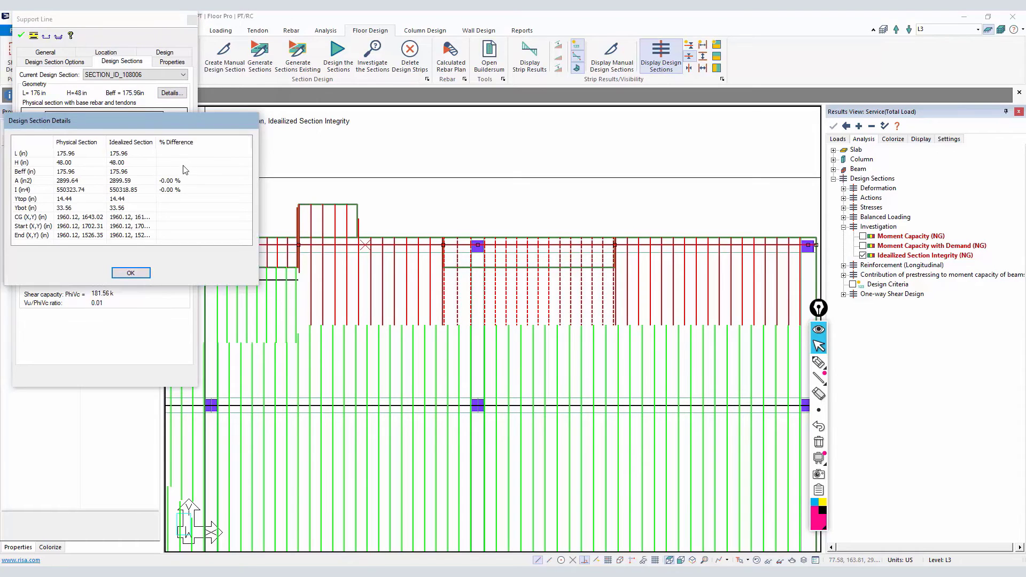
pyautogui.moveTo(172, 196)
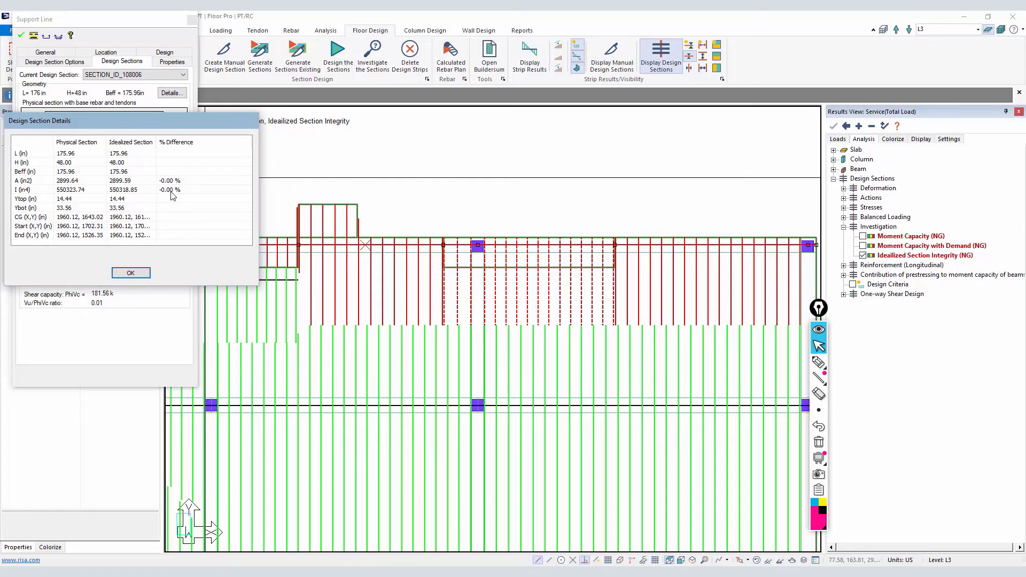
pyautogui.moveTo(164, 190)
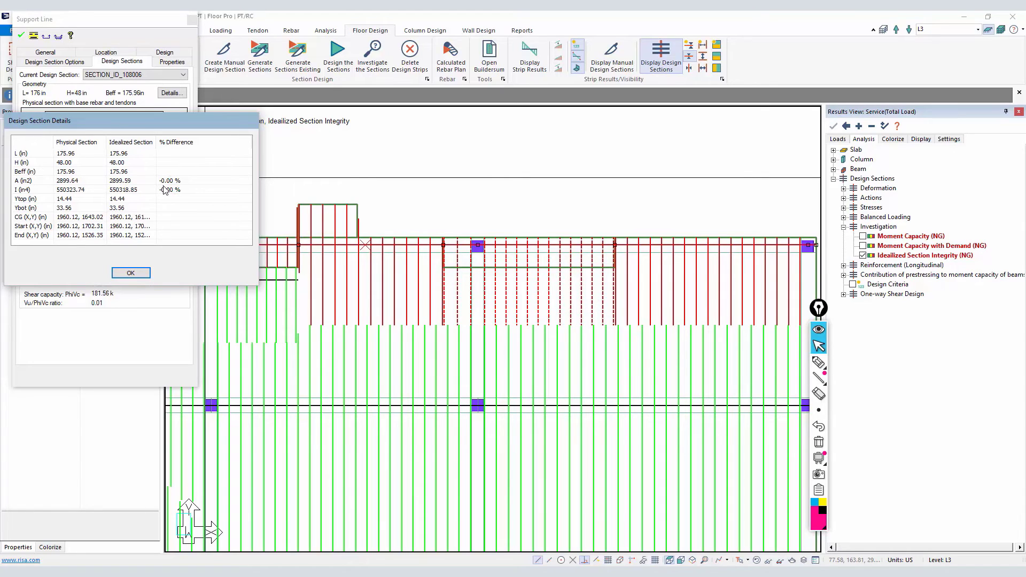
pyautogui.click(130, 272)
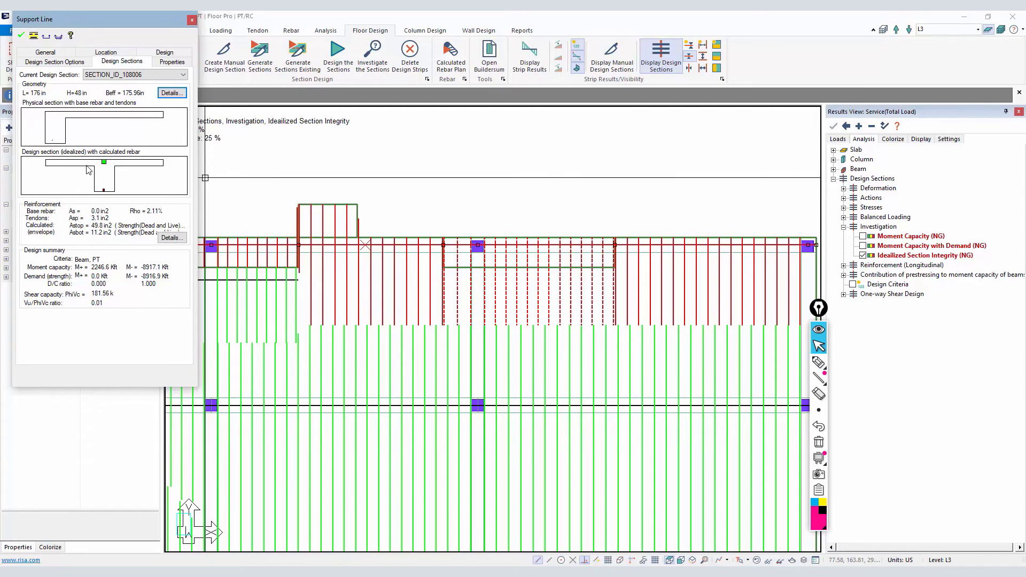
# - Compare SECTION_ID_107004's properties, revealing idealized area 42.01% below physical
pyautogui.click(191, 19)
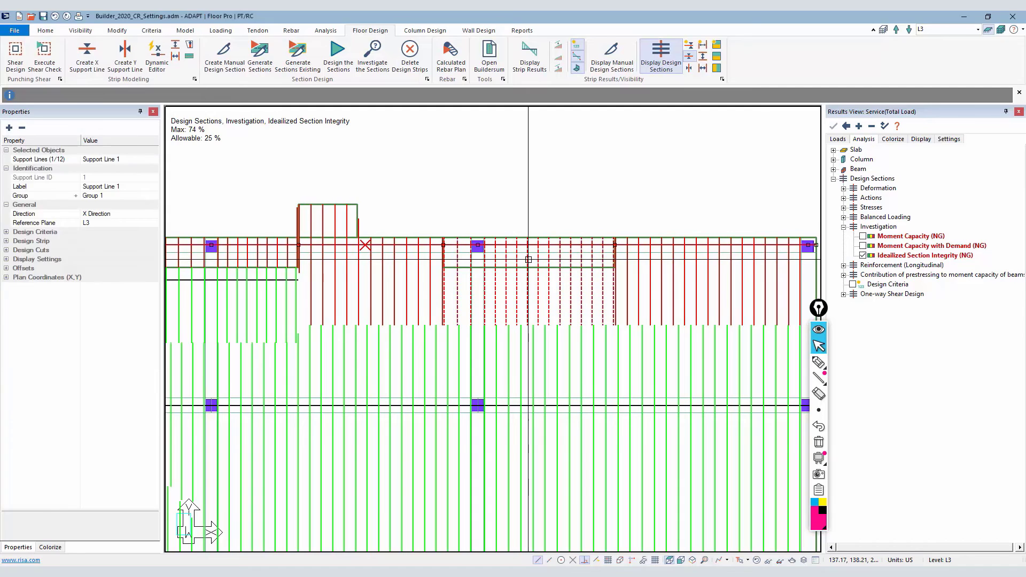
pyautogui.click(170, 92)
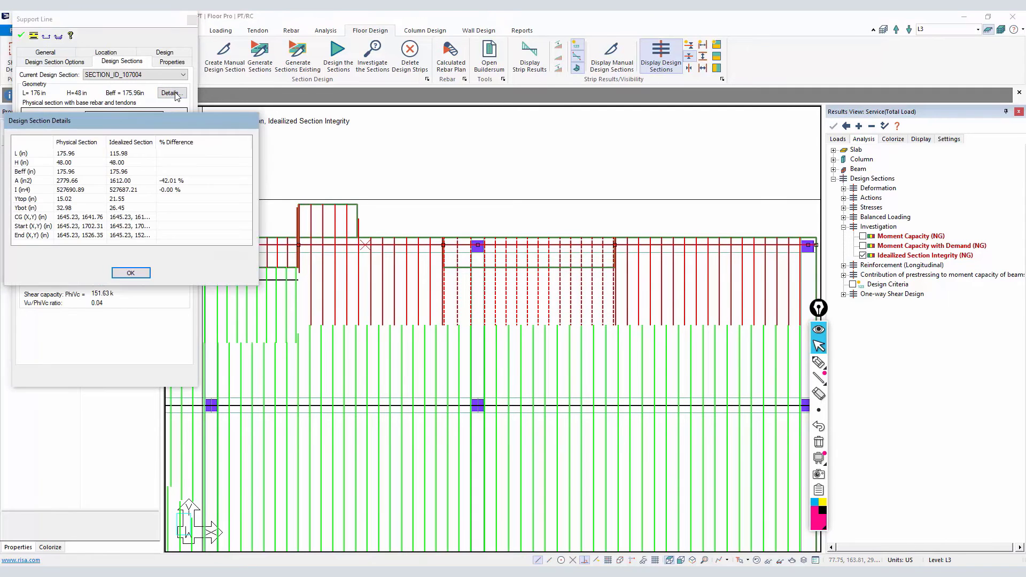
pyautogui.moveTo(46, 196)
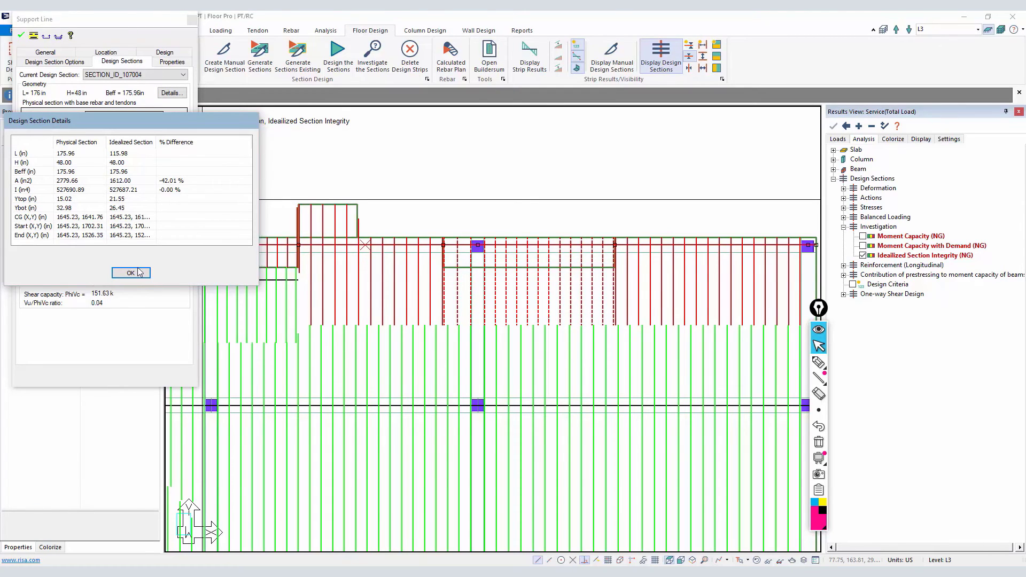
pyautogui.click(130, 273)
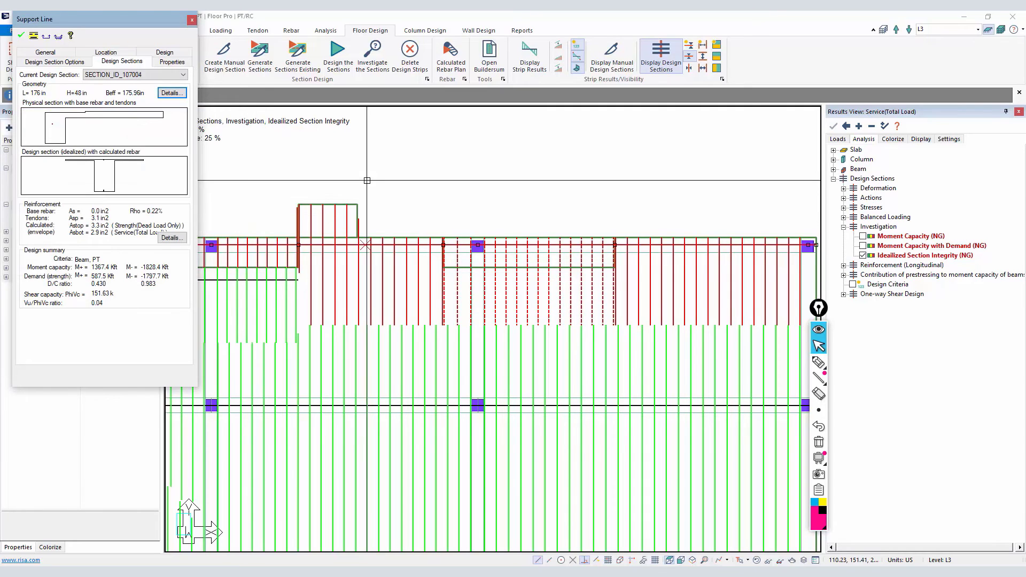
# - Close the design section information and zoom toward the recessed slab region at upper-left
pyautogui.click(192, 19)
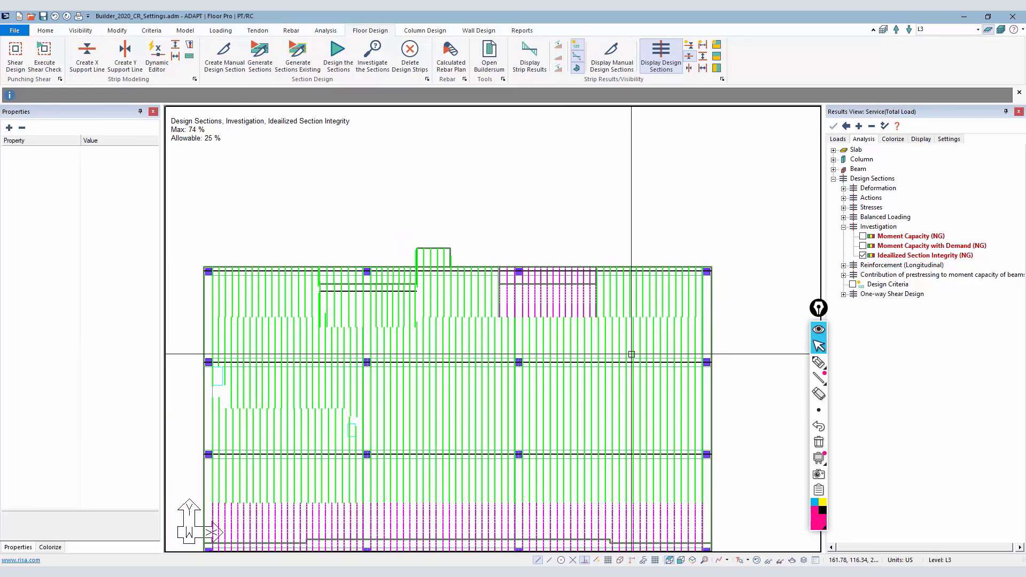
pyautogui.scroll(3)
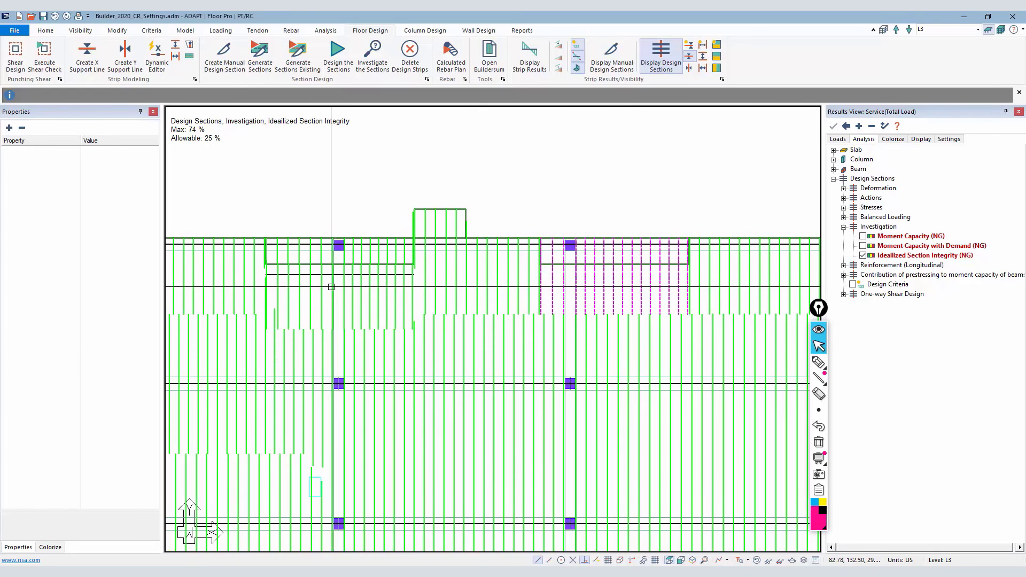
pyautogui.moveTo(357, 289)
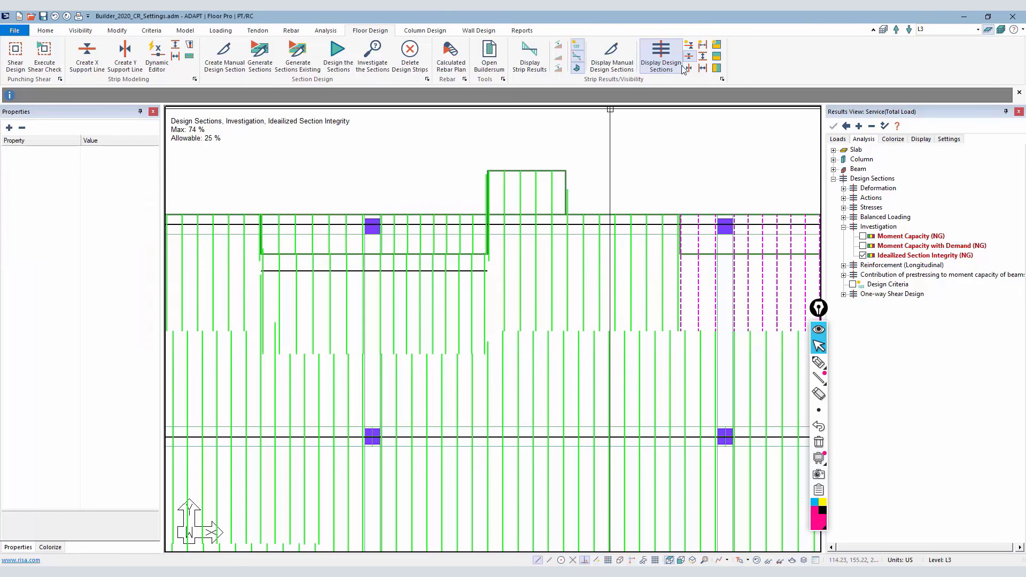
pyautogui.moveTo(613, 81)
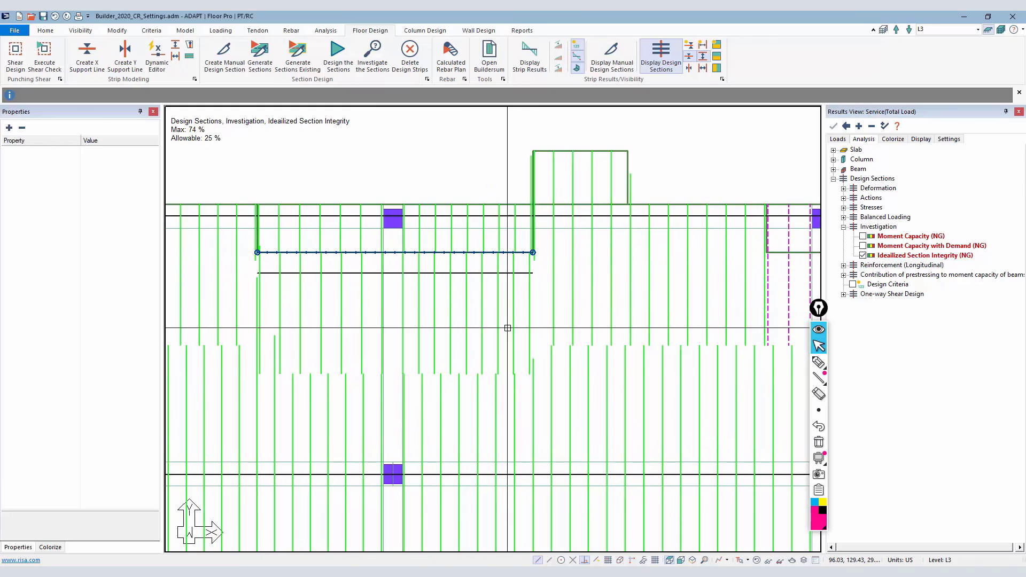
pyautogui.moveTo(504, 265)
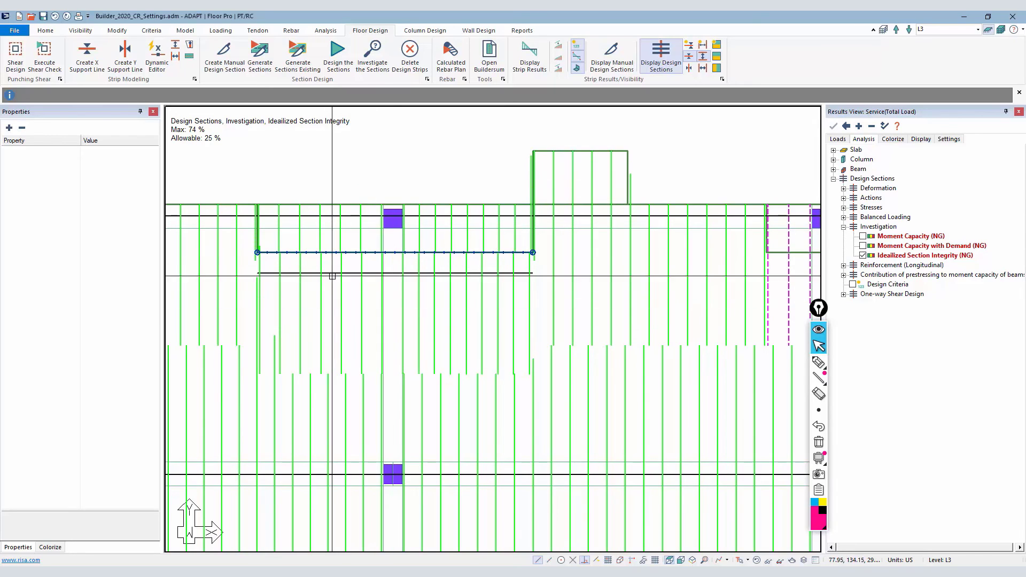
# - Review cuts SECTION_ID_3102002 and SECTION_ID_104002 across the recessed-area line, then close the results
pyautogui.click(394, 273)
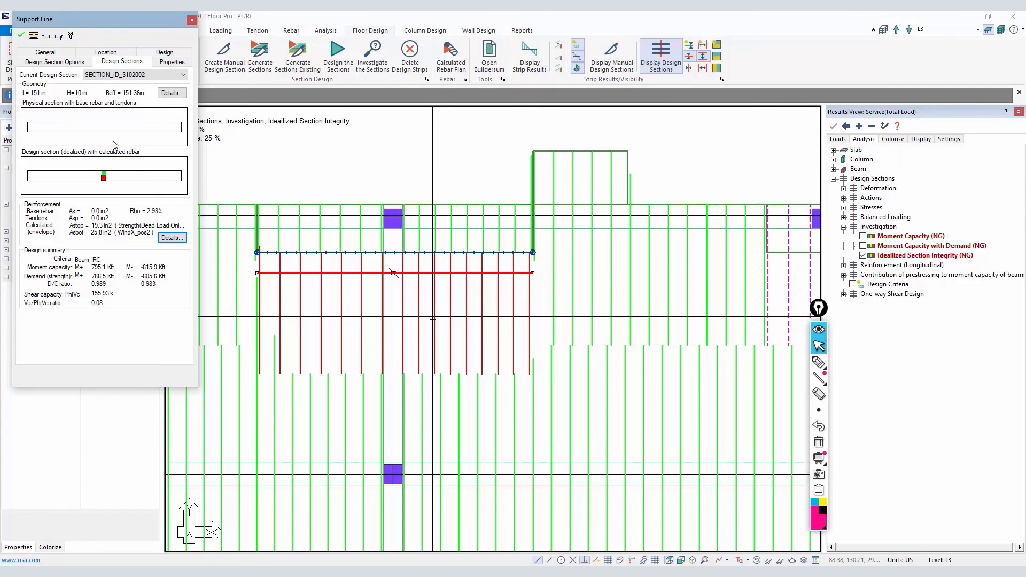
pyautogui.click(191, 19)
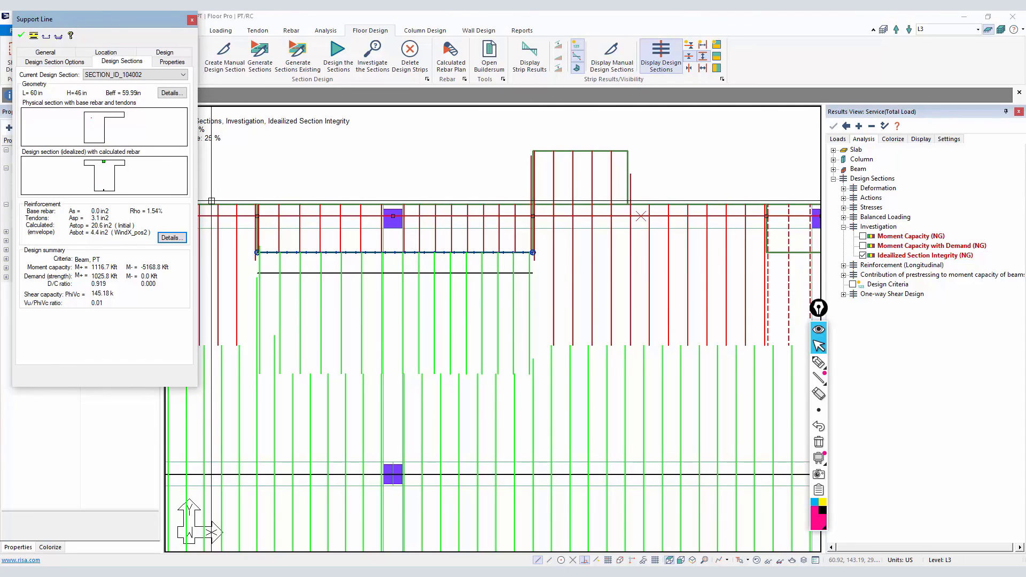
pyautogui.click(192, 20)
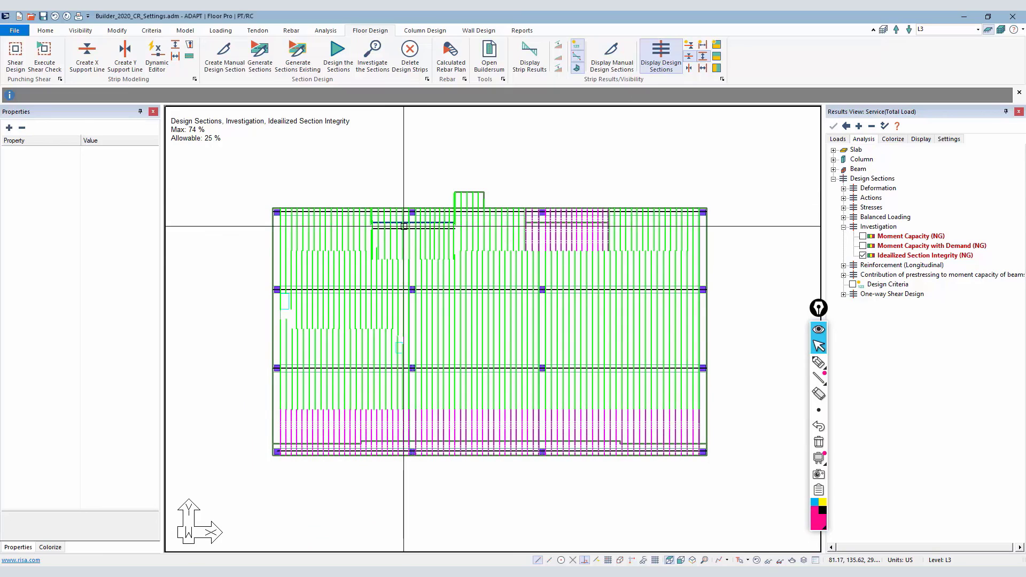
pyautogui.moveTo(816, 250)
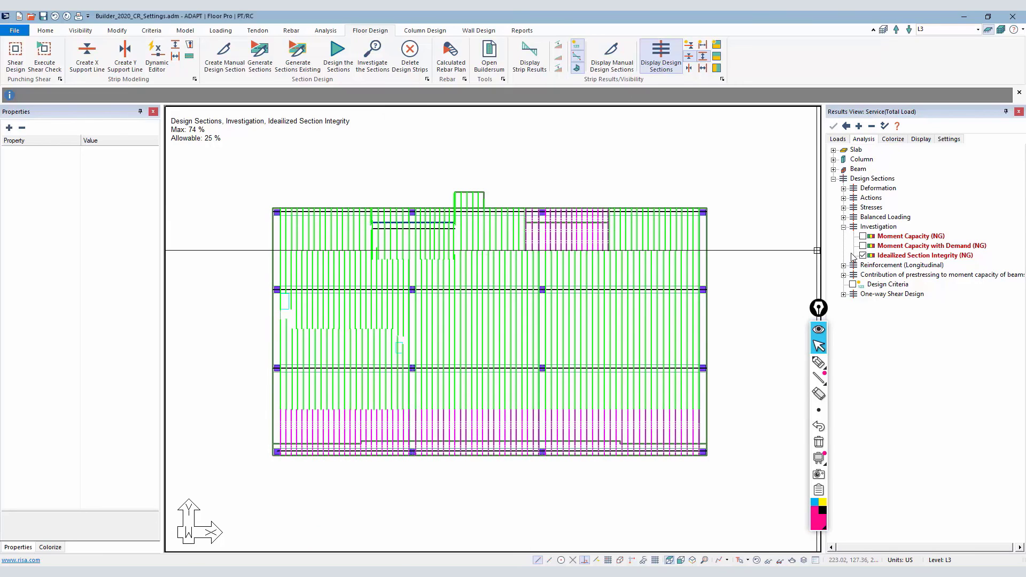